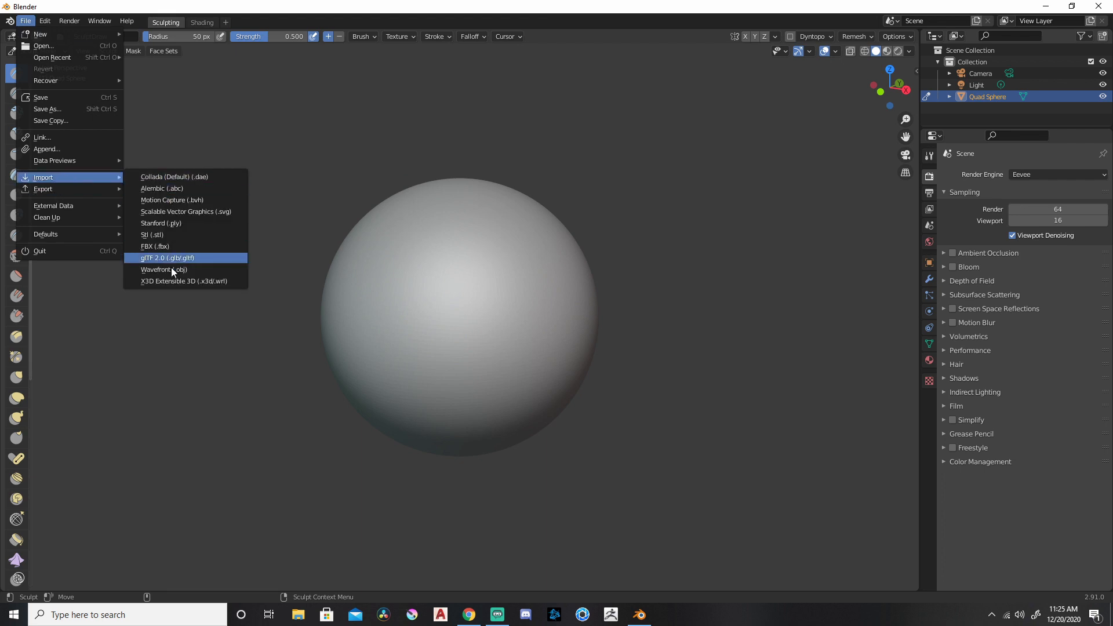
- Import venus_1.fbx from the Downloads folder into the sculpt scene
click(154, 246)
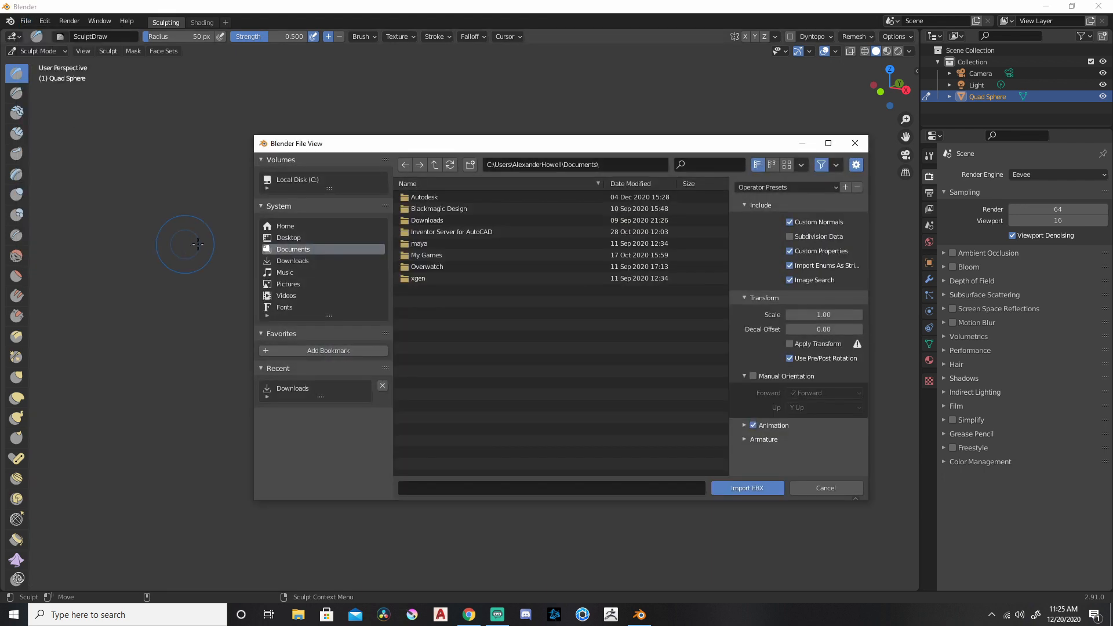
click(292, 261)
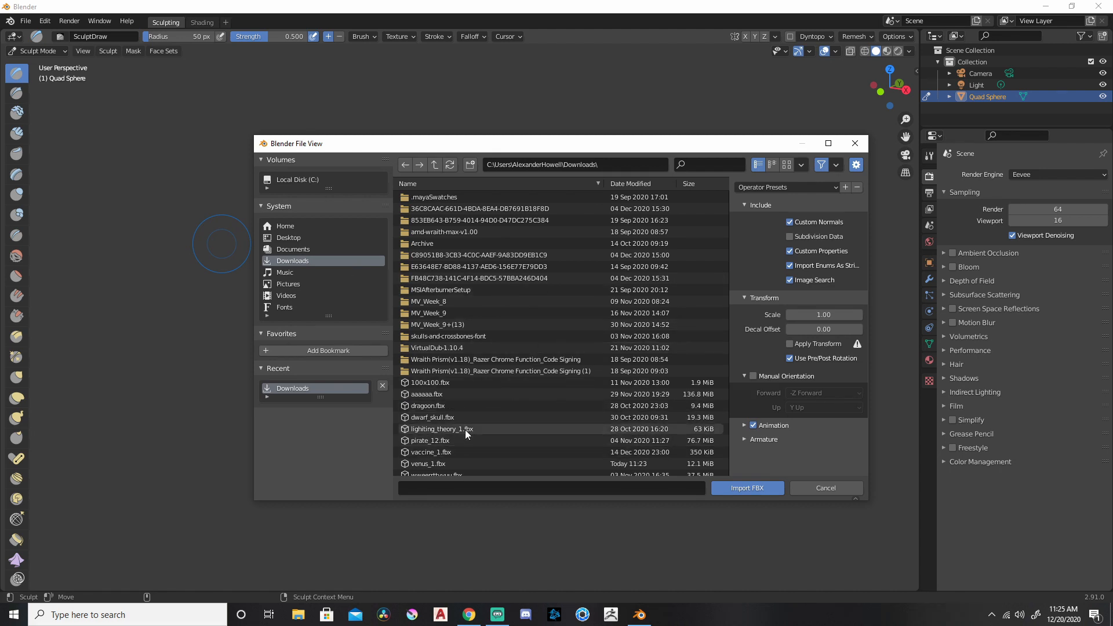
click(428, 464)
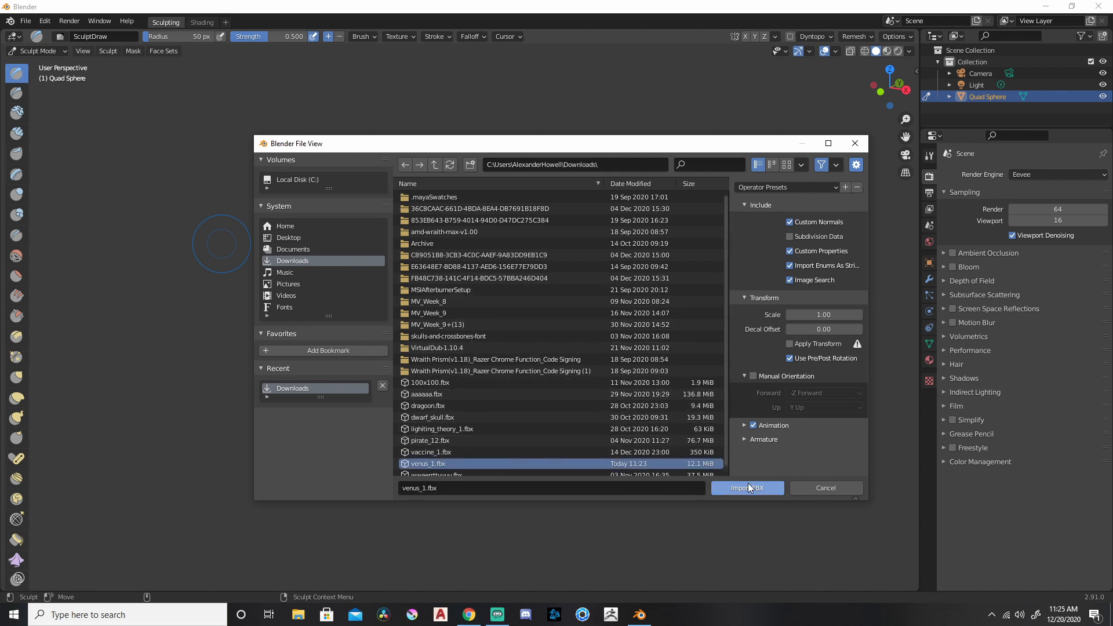
click(745, 488)
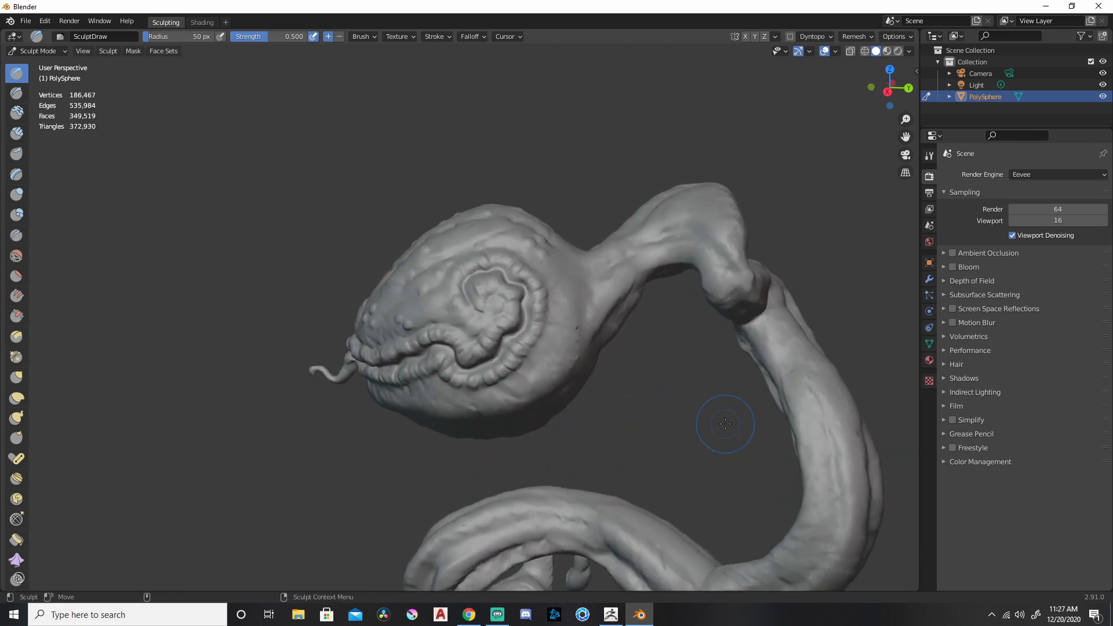
- With the Pose brush, bend the thin tendril sticking out of the flytrap's mouth
scroll(down, 3)
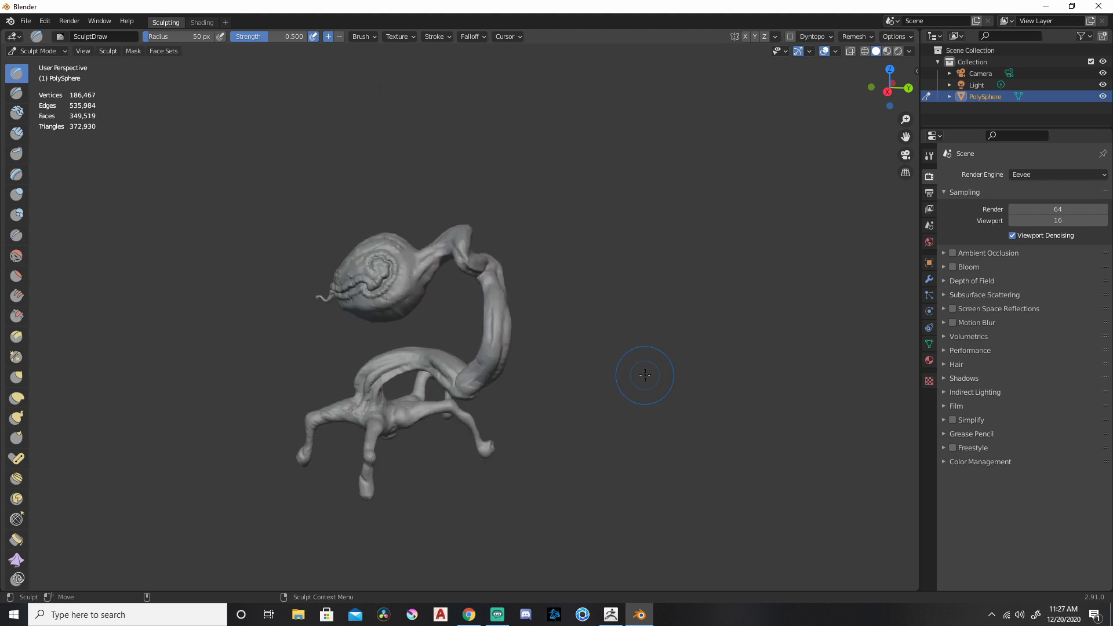
click(16, 458)
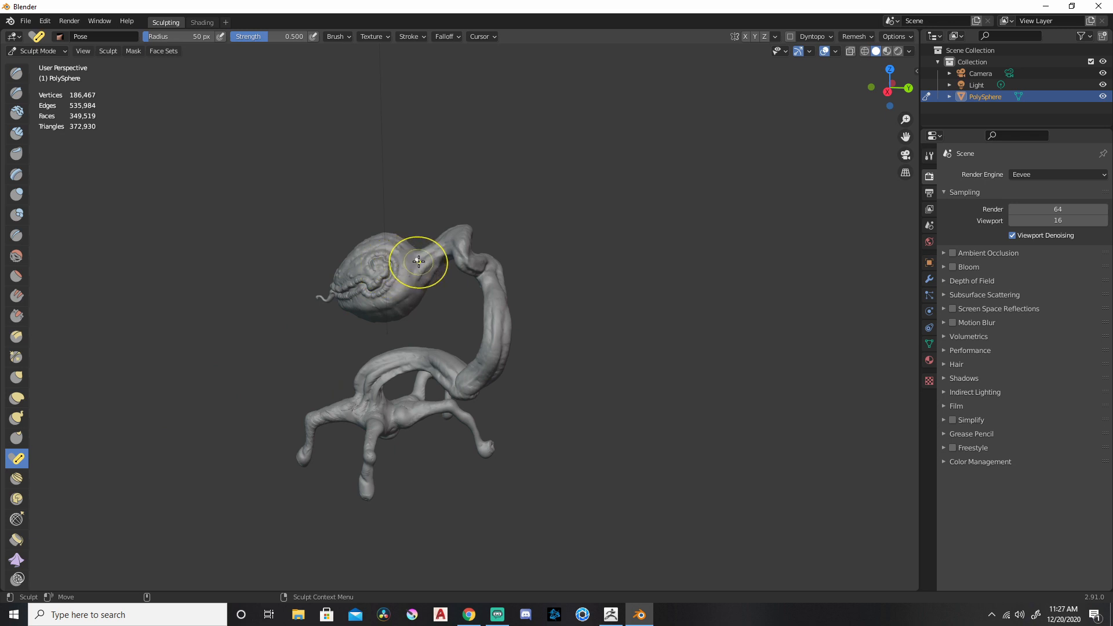
drag(419, 261, 433, 281)
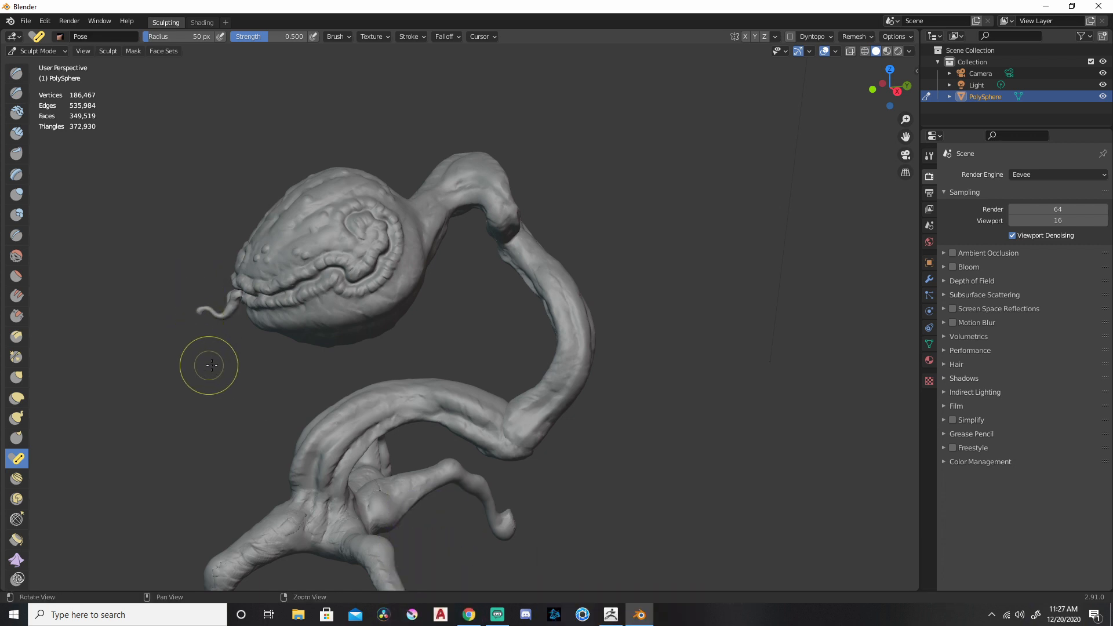
drag(210, 365, 570, 315)
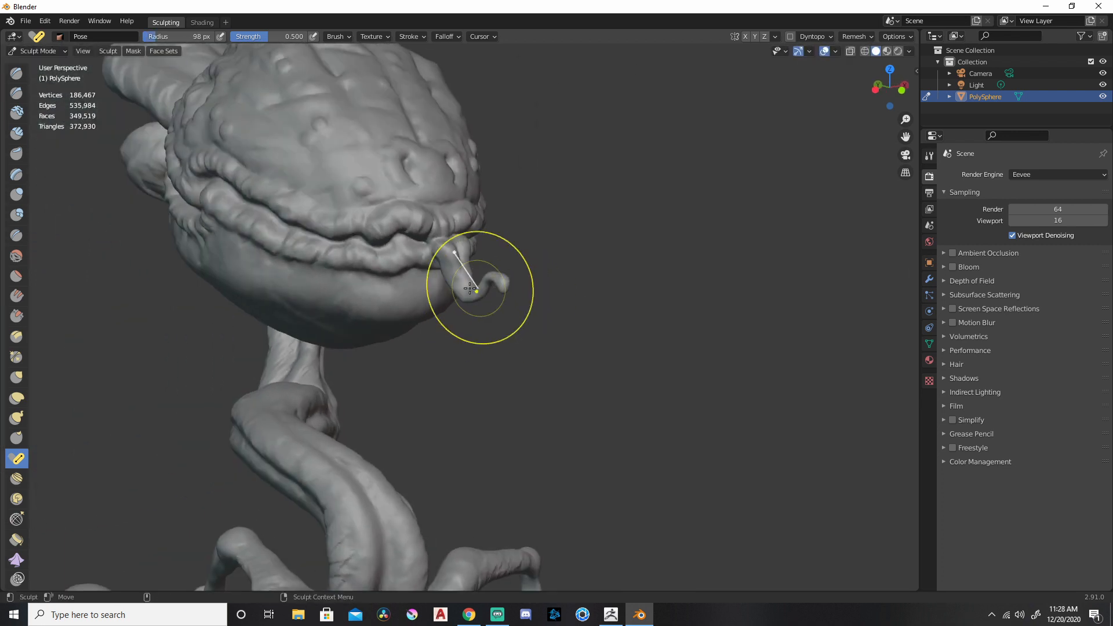
drag(479, 284, 419, 255)
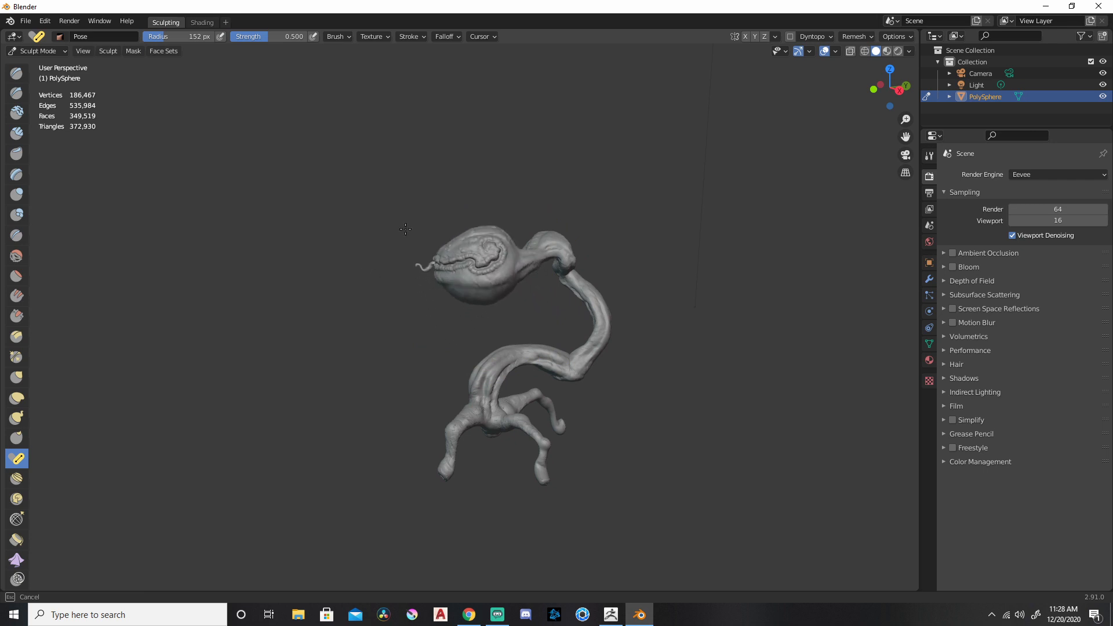
- Twist the flytrap head around on its neck with the Pose brush
drag(405, 229, 426, 301)
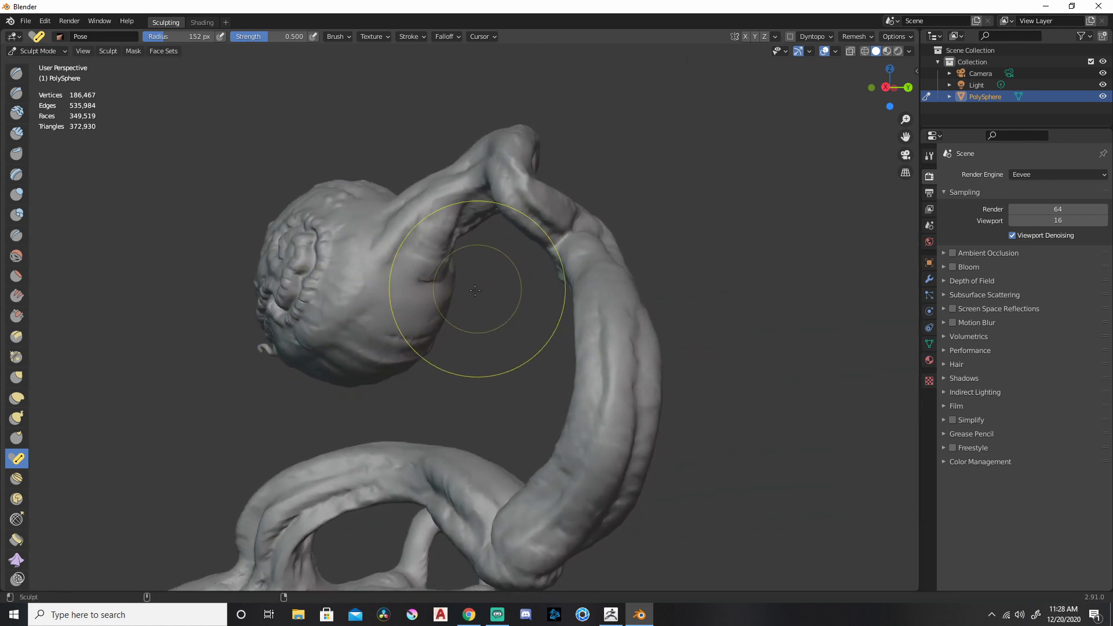
drag(475, 290, 270, 245)
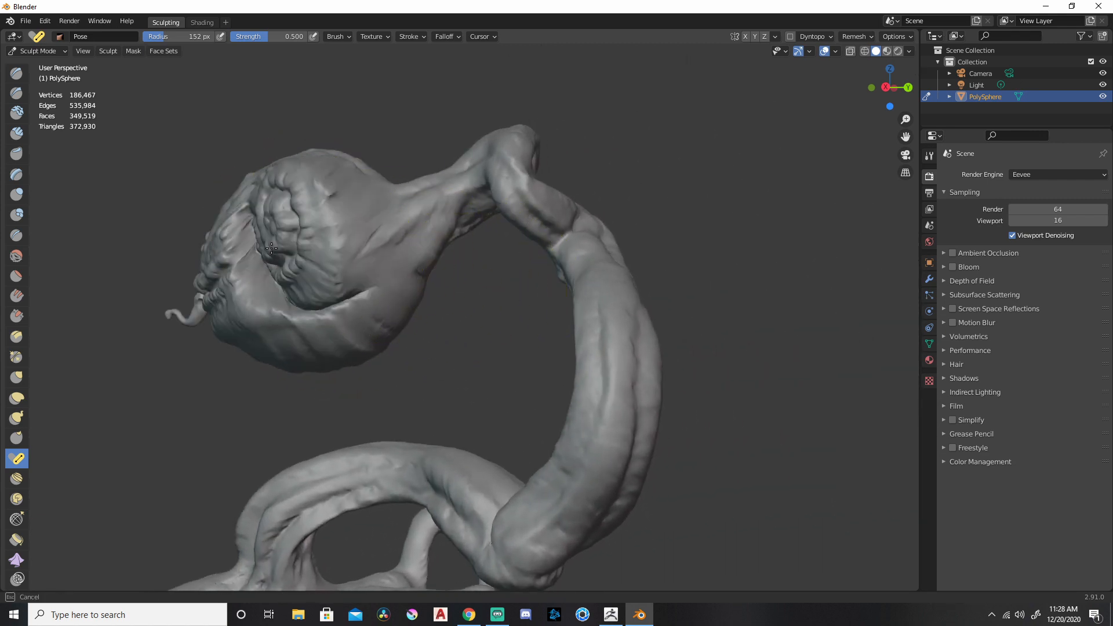
drag(270, 246, 376, 298)
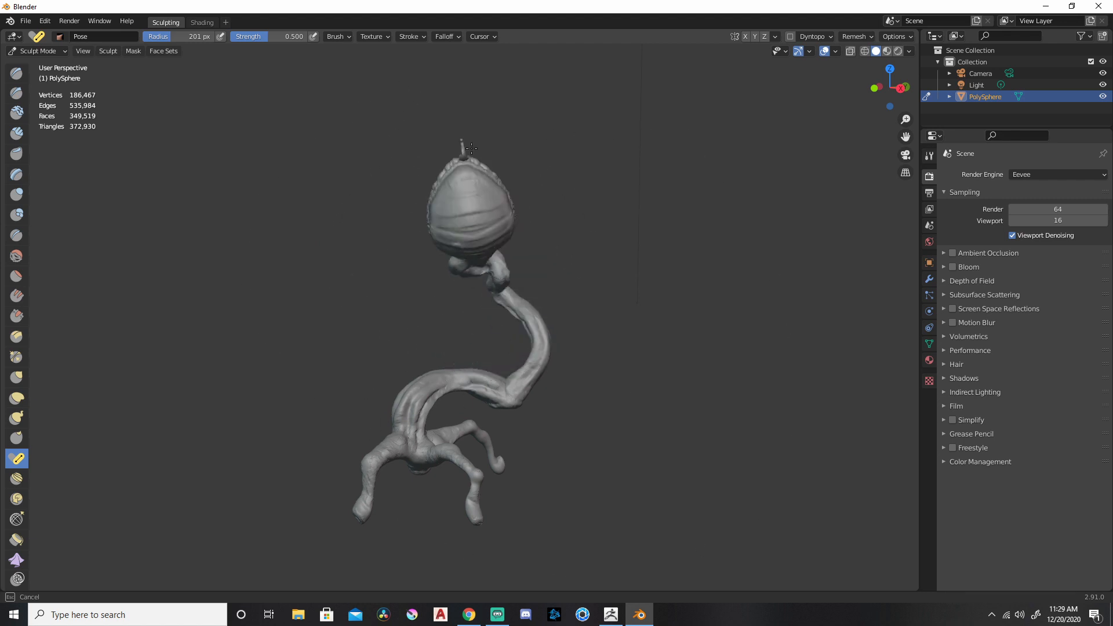
- Bend the lower stem and swing the legs out into a wider stance
drag(462, 149, 486, 245)
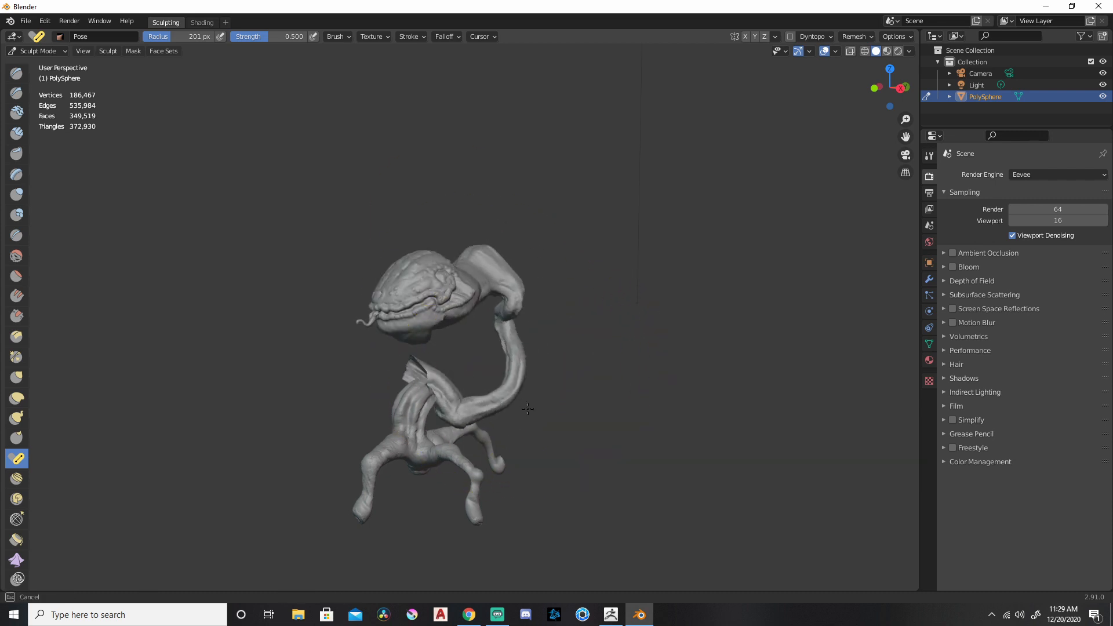
drag(402, 410, 465, 432)
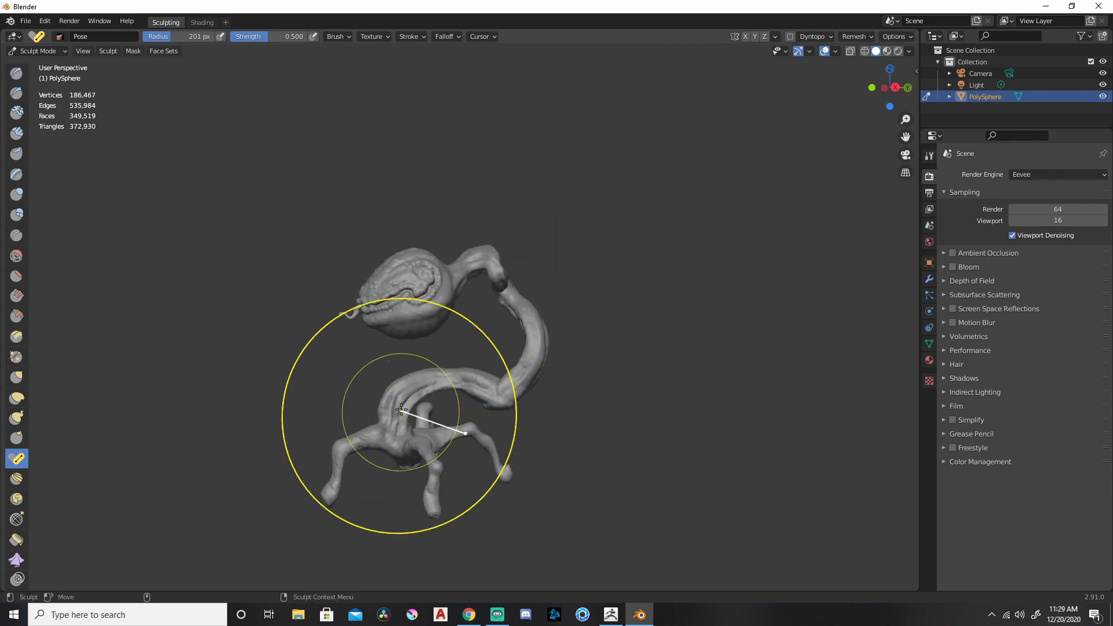
drag(401, 410, 501, 451)
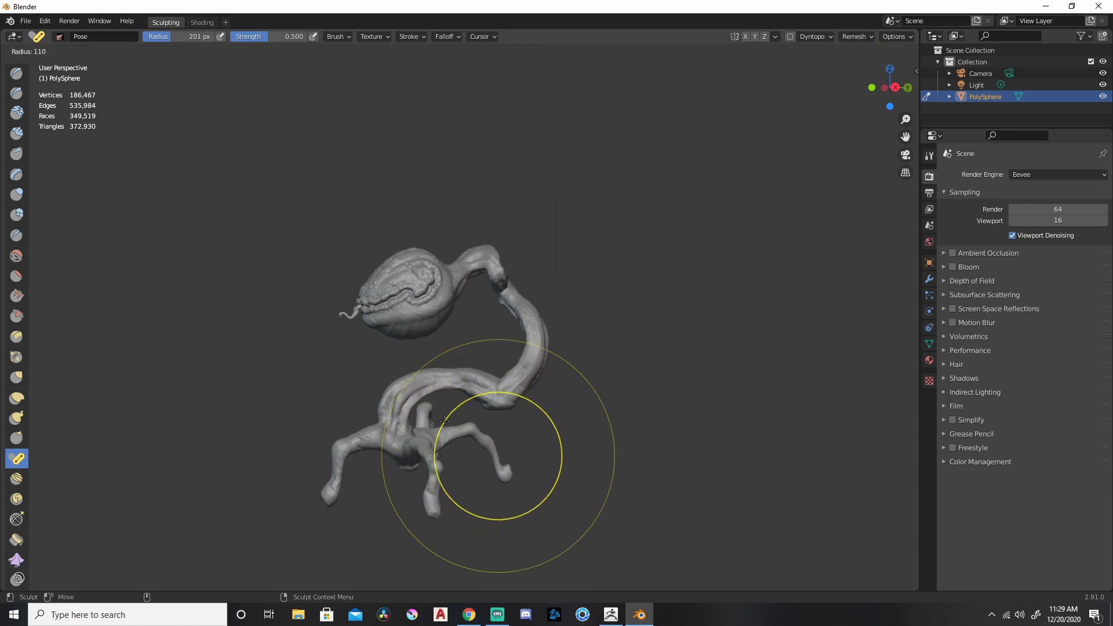
- Shrink the pose radius and bend a front leg tip downward, checking from several angles
drag(444, 419, 486, 494)
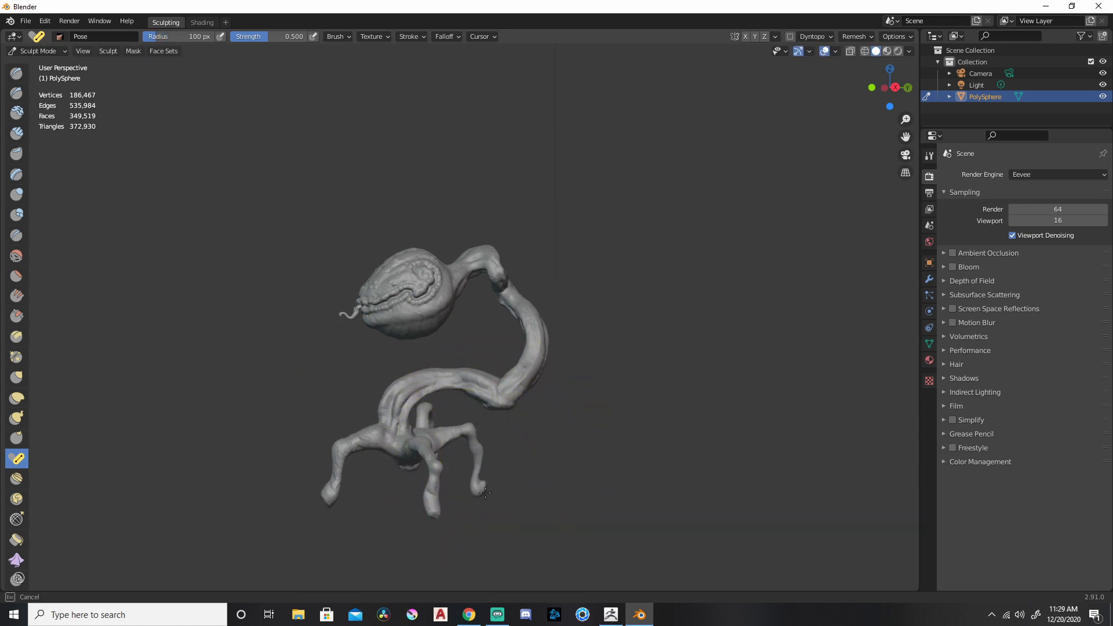
drag(484, 491, 483, 416)
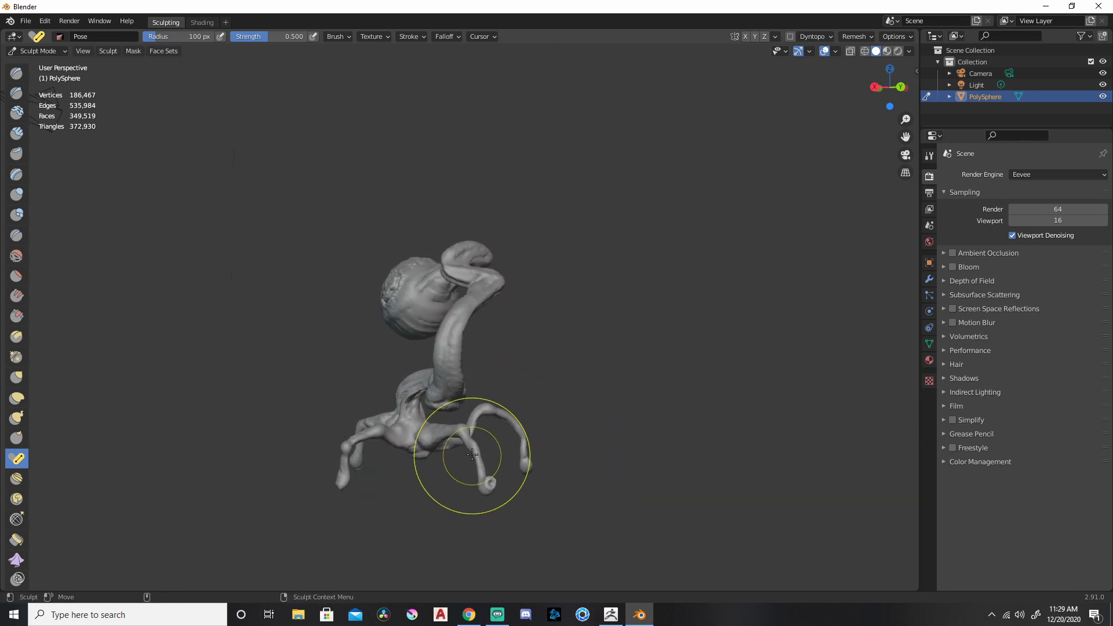
drag(472, 455, 512, 445)
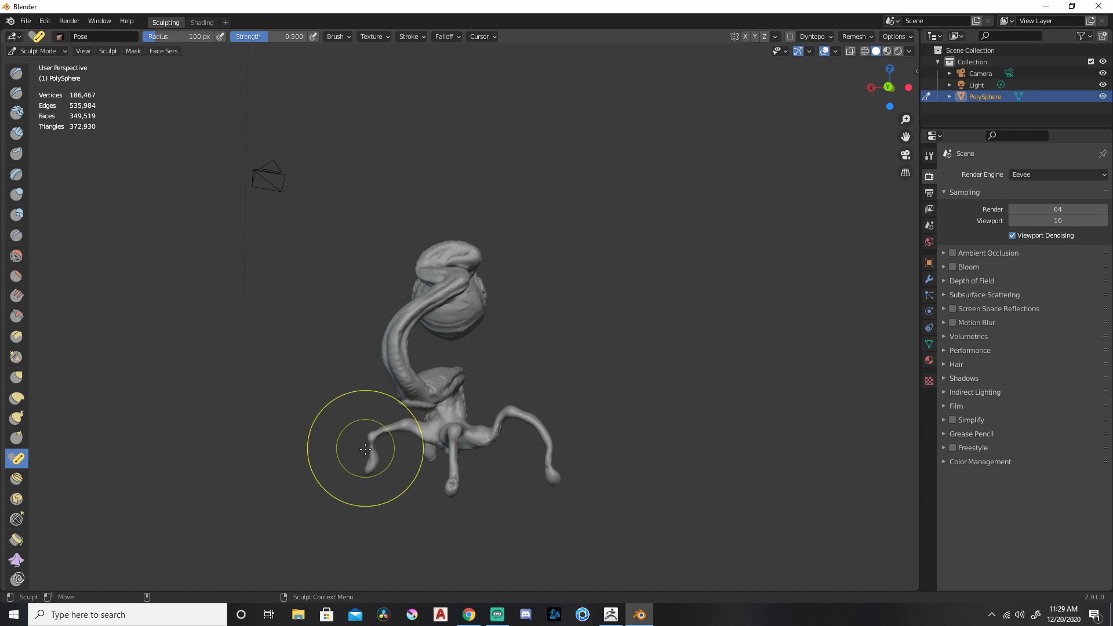
drag(365, 450, 422, 450)
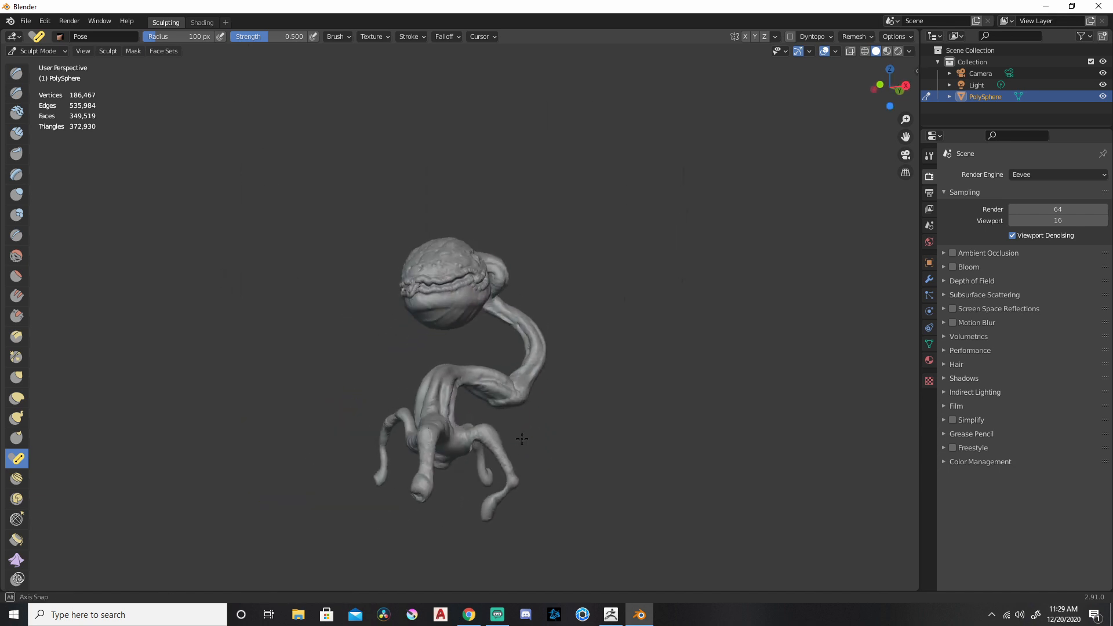
drag(522, 438, 478, 486)
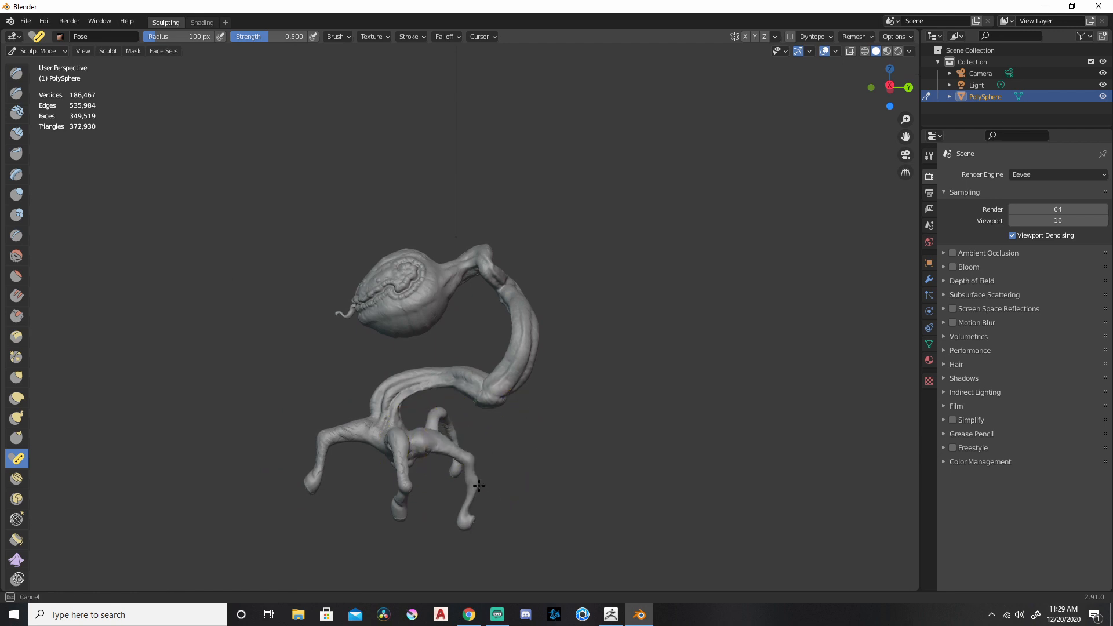
drag(480, 486, 321, 451)
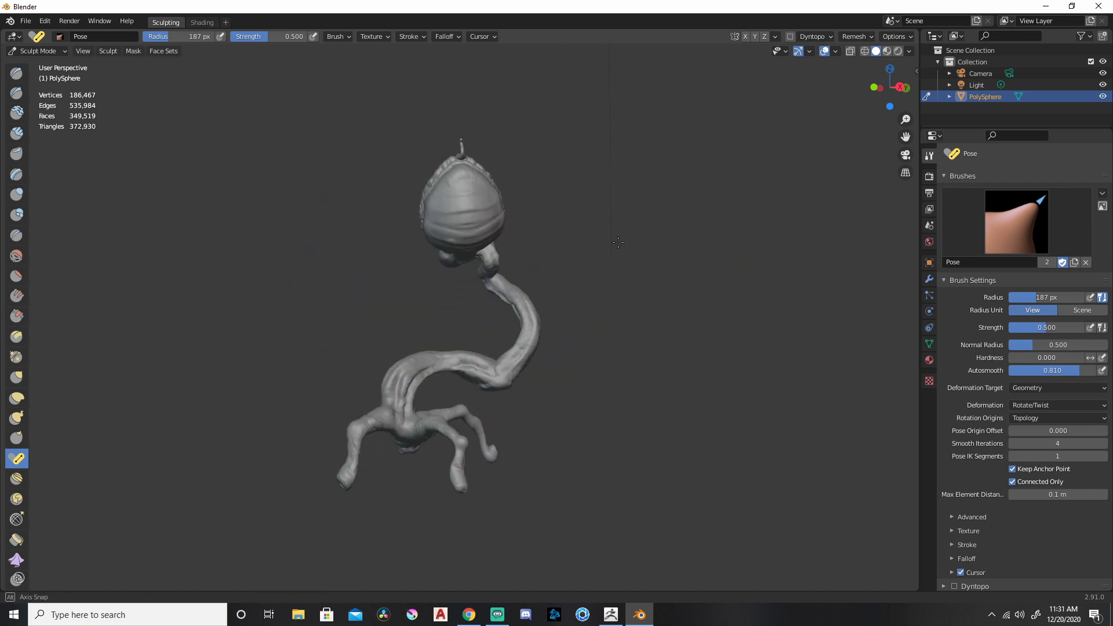
- Test-bend the neck to raise the head, then turn the Pose brush Autosmooth down to 0
drag(618, 244, 534, 249)
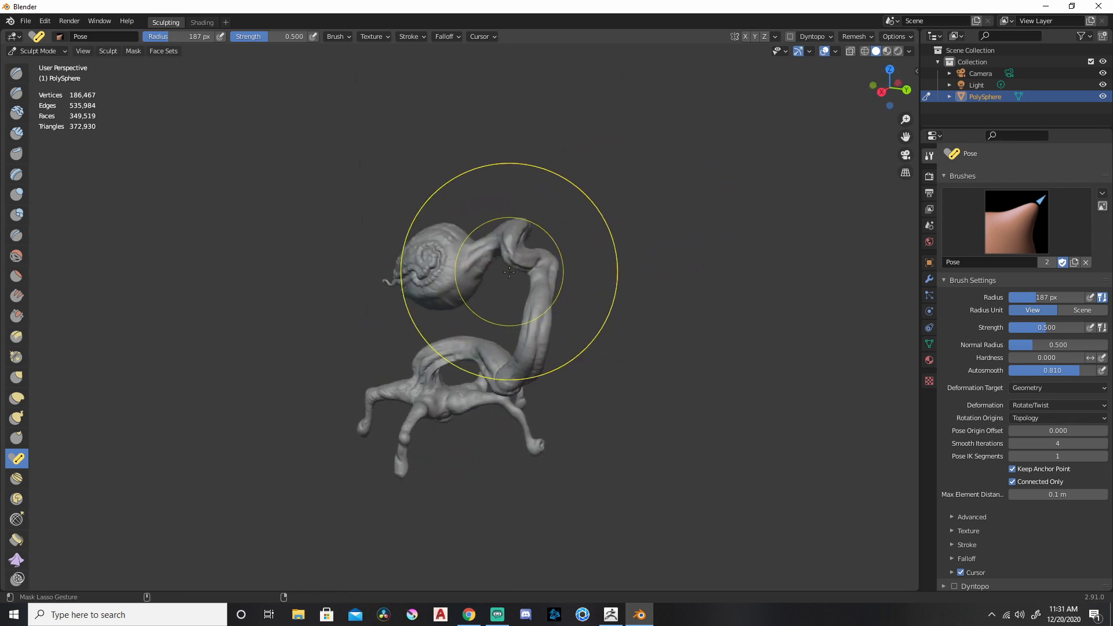
drag(508, 271, 404, 219)
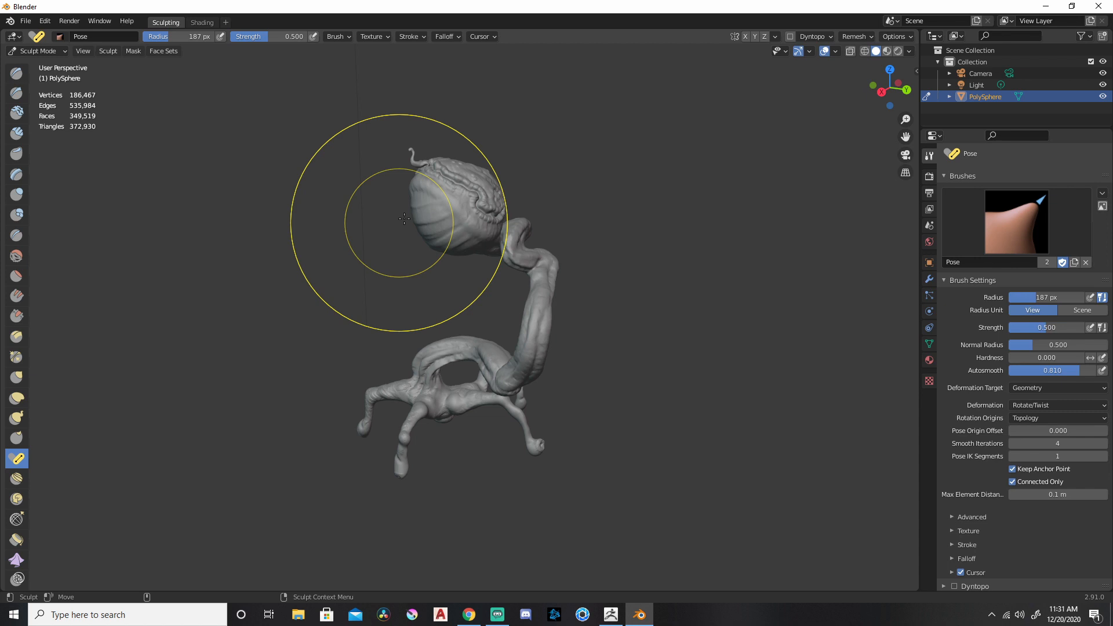
drag(405, 218, 238, 270)
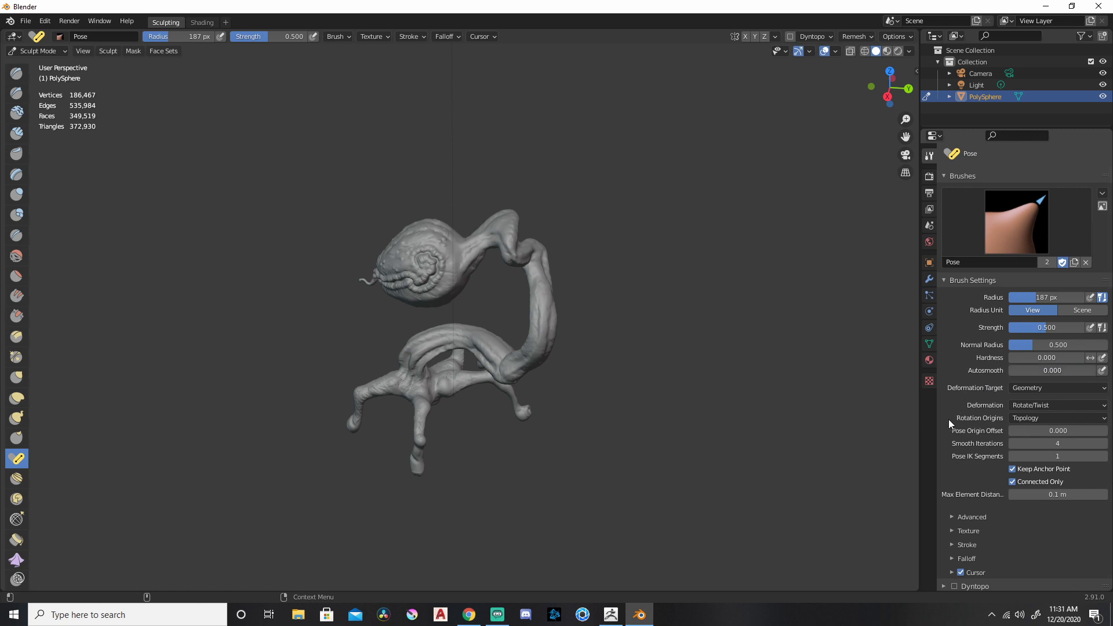
- Set the Pose brush Deformation Target to Geometry after trying the cloth option
click(1057, 387)
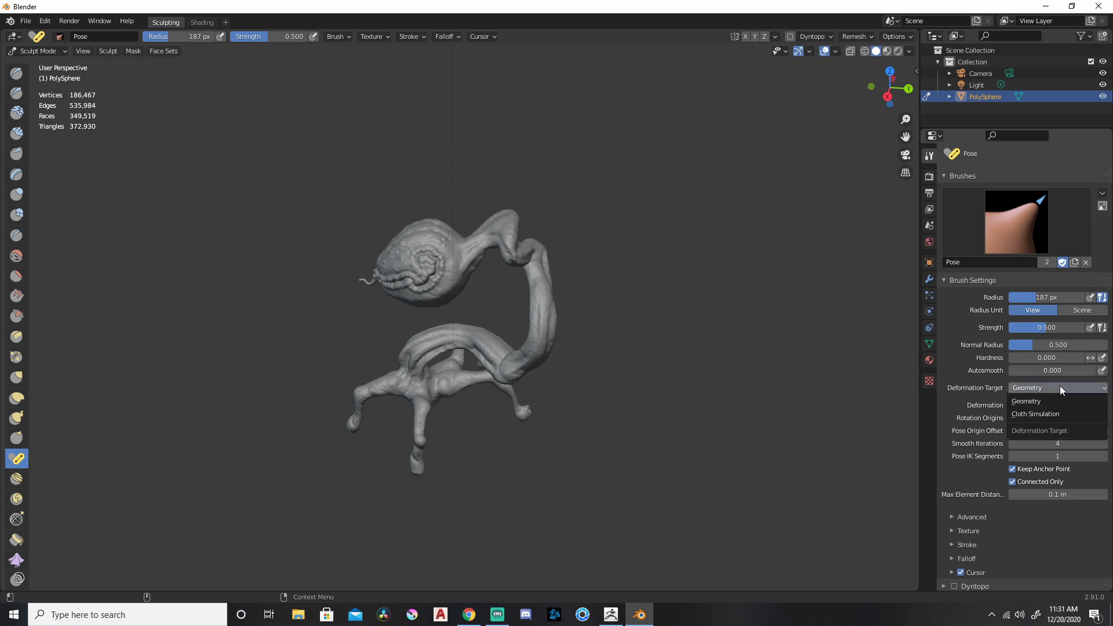
click(1034, 413)
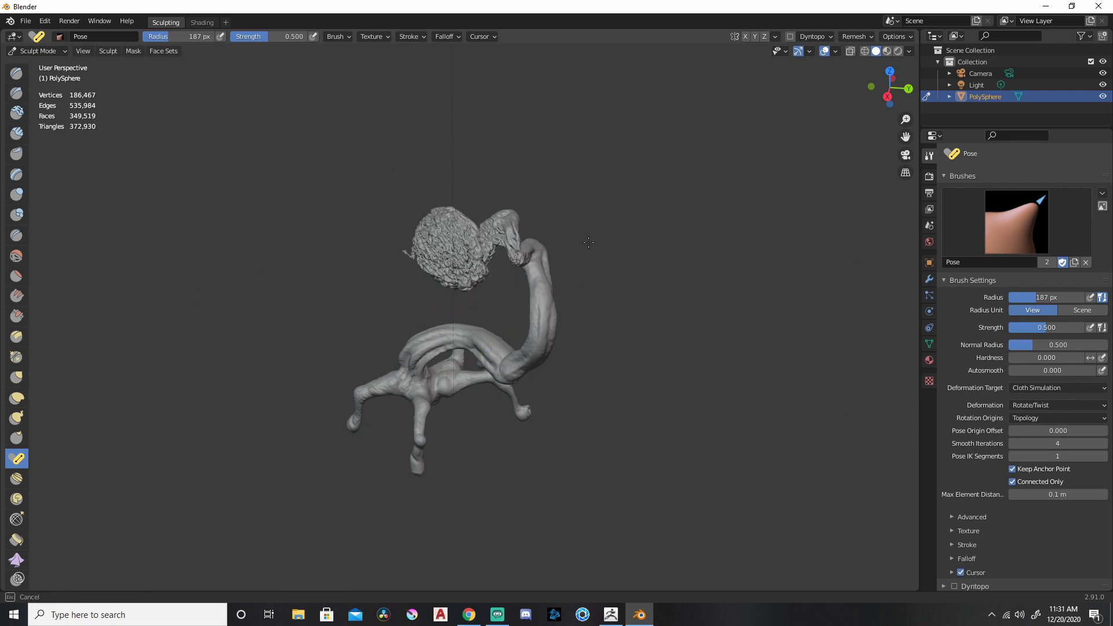
click(1056, 387)
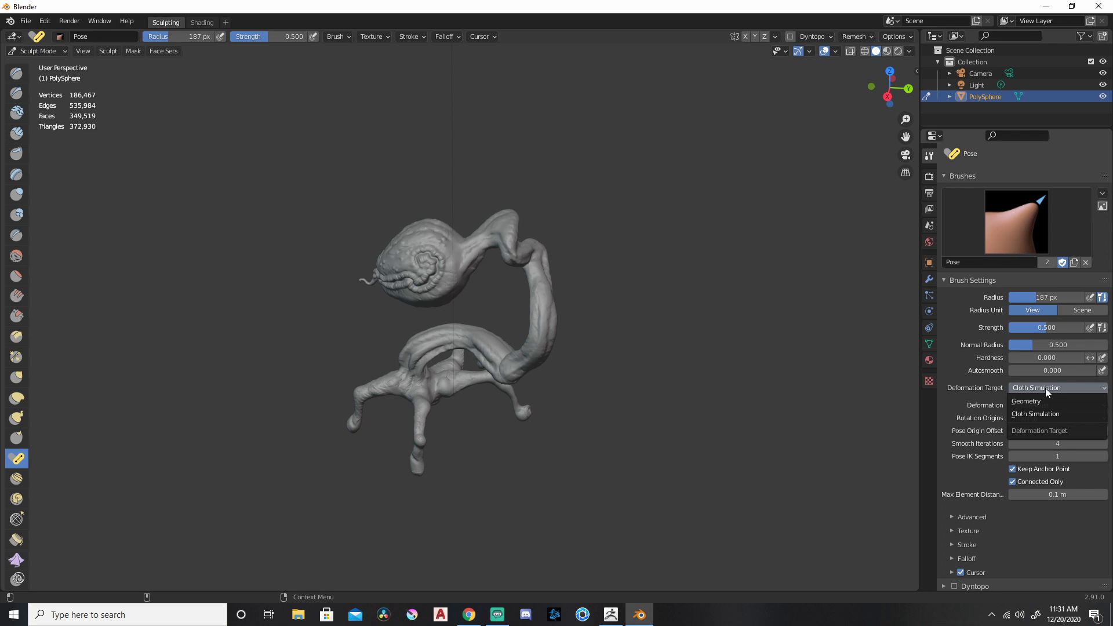
click(1027, 400)
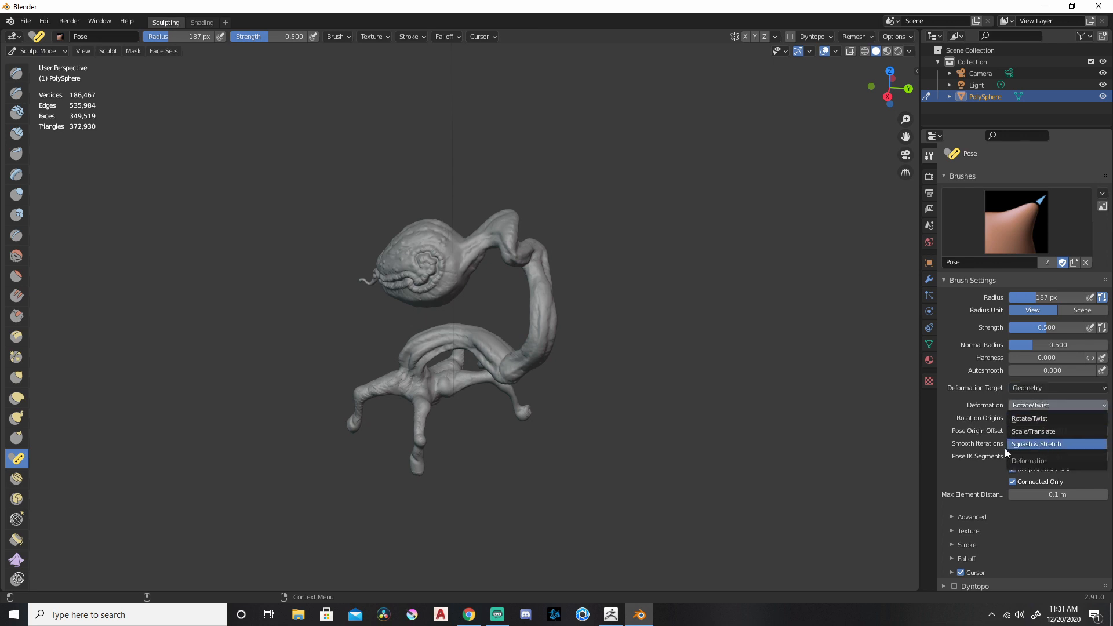
- Set the Pose brush to Squash & Stretch, test-stretch the head, and reduce the radius to 97 px
click(1036, 444)
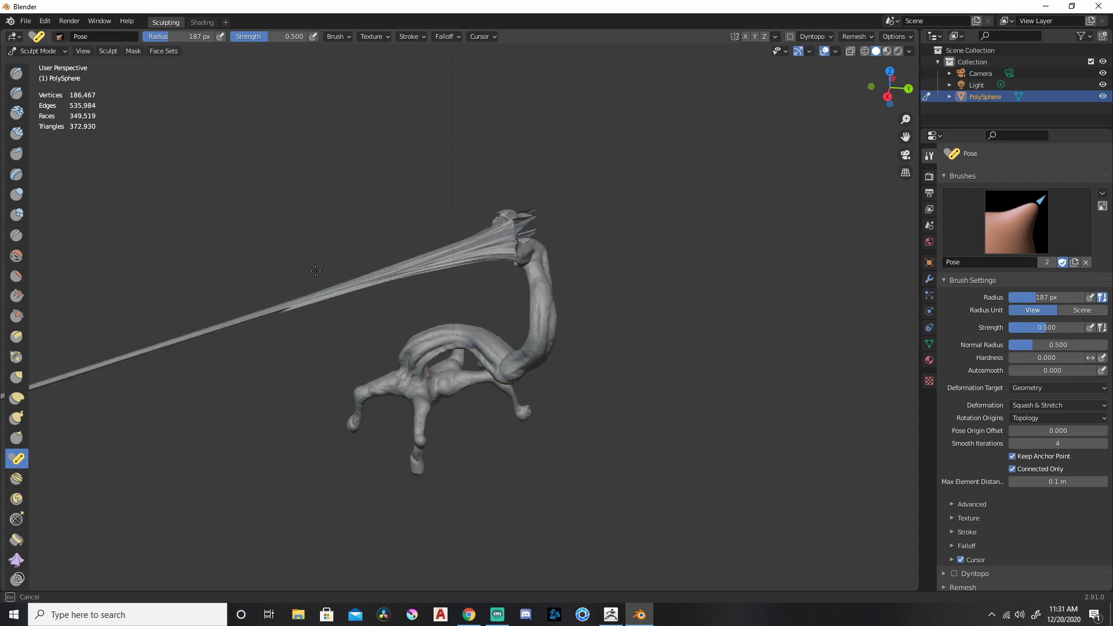
drag(314, 270, 391, 249)
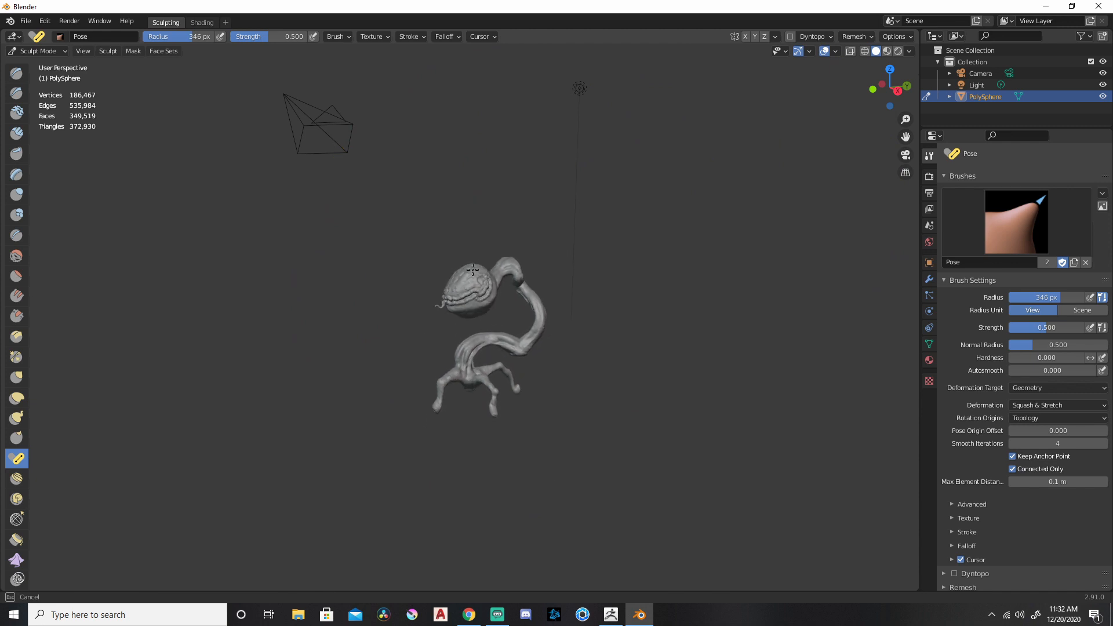
drag(516, 276, 434, 419)
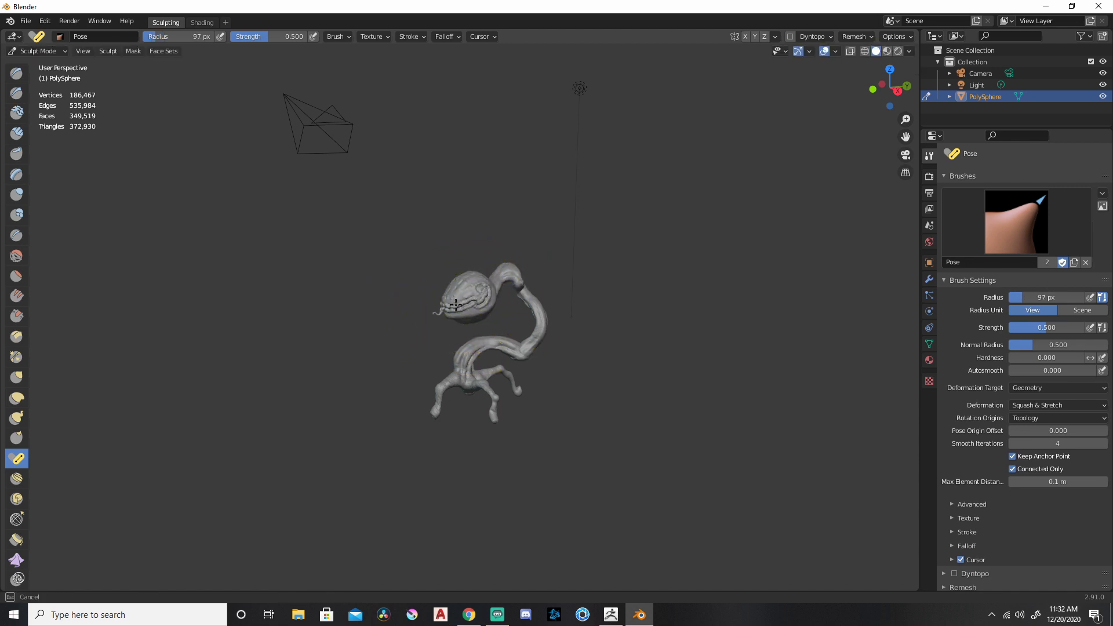
drag(457, 305, 494, 283)
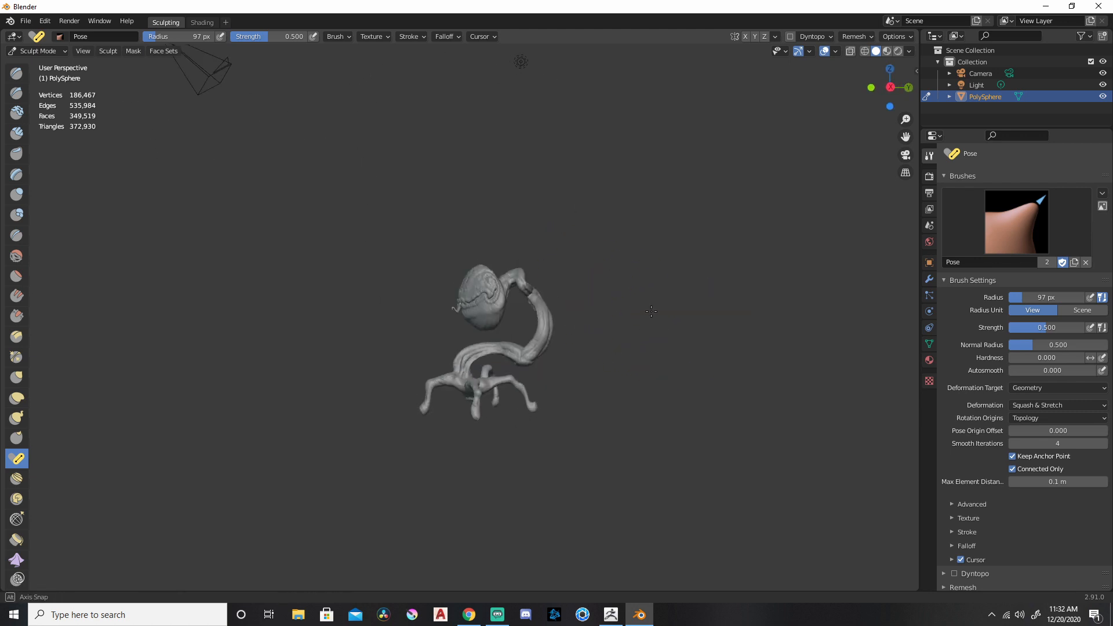
drag(482, 291, 426, 312)
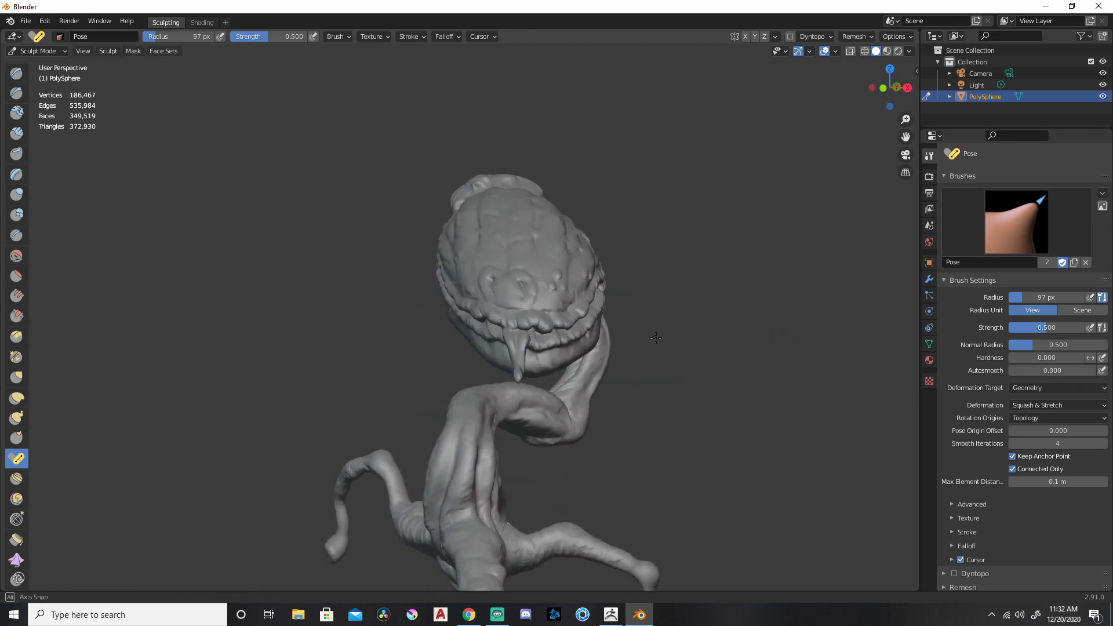
drag(653, 337, 576, 341)
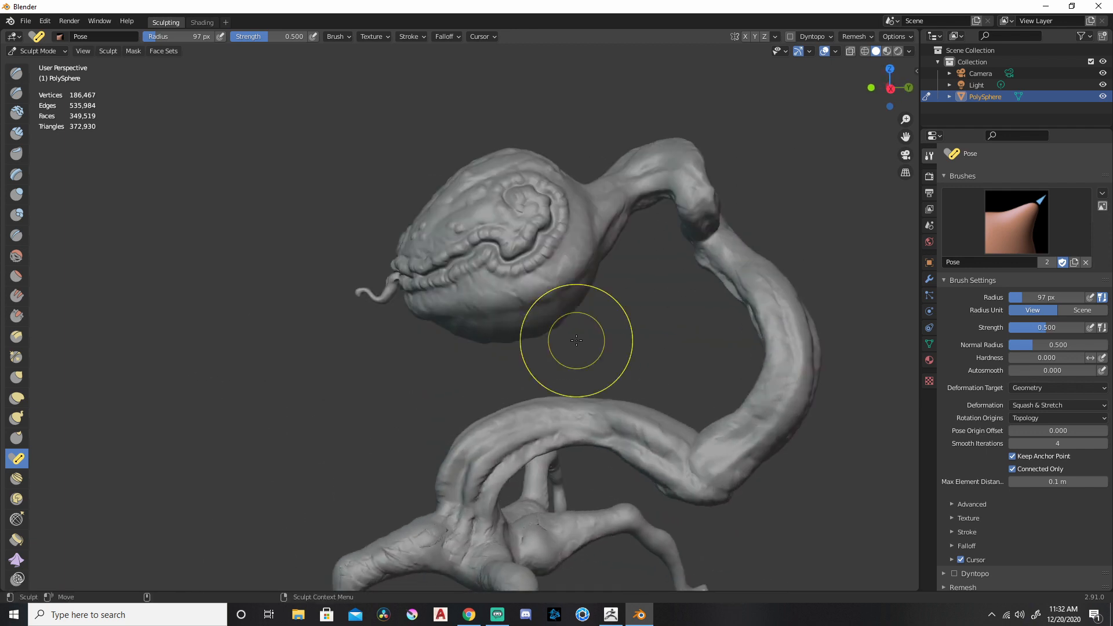
- Set the Pose brush to Scale/Translate and test-shrink the flytrap's head
click(1054, 405)
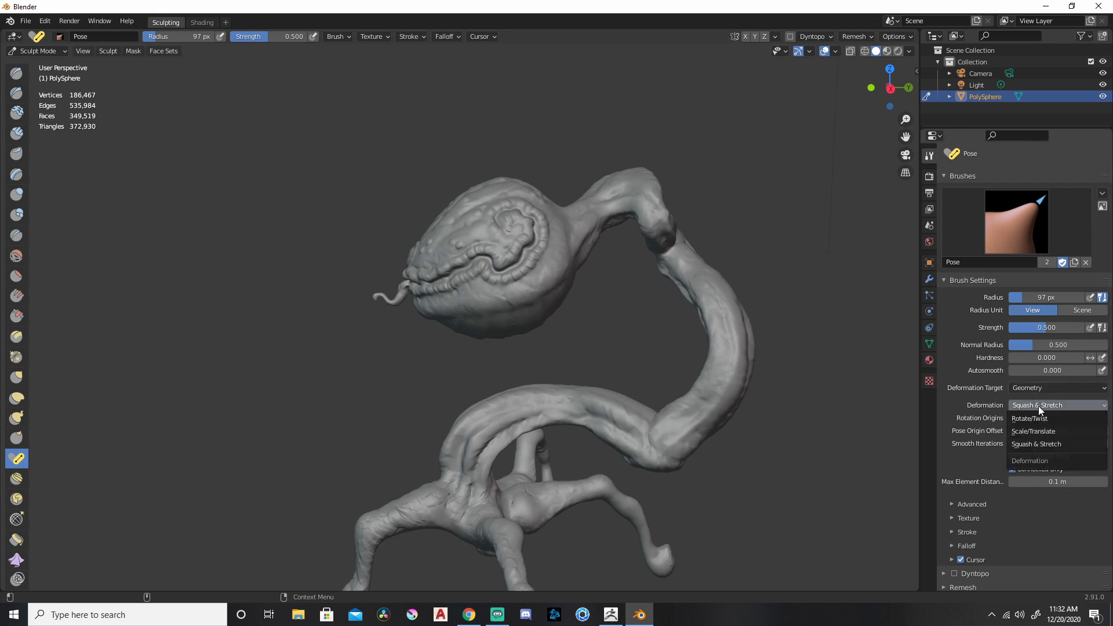
click(1033, 432)
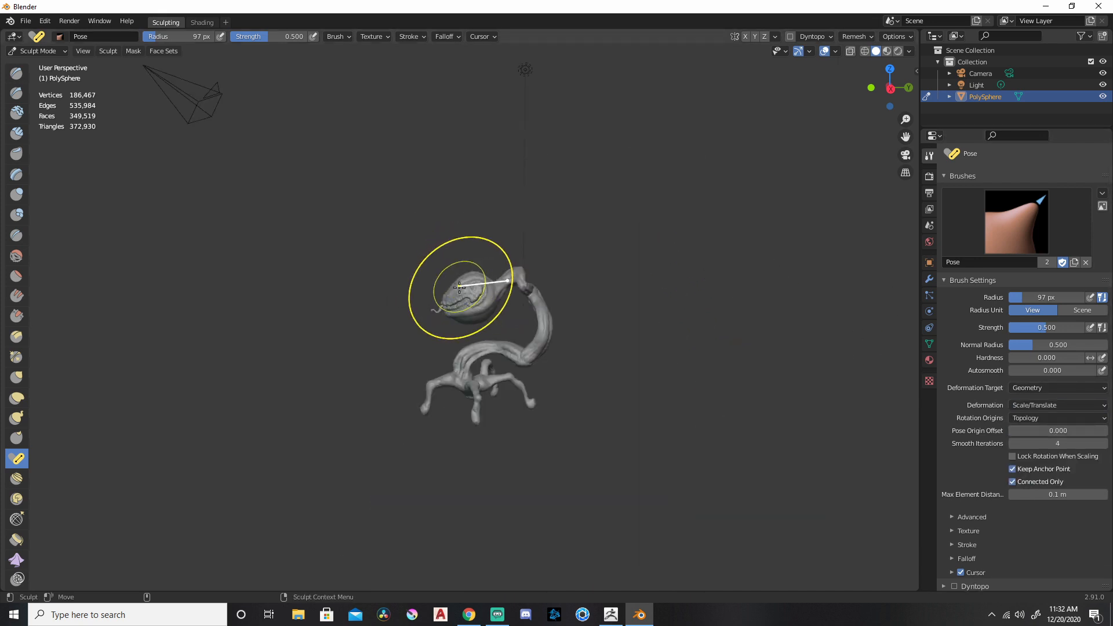
drag(461, 287, 422, 297)
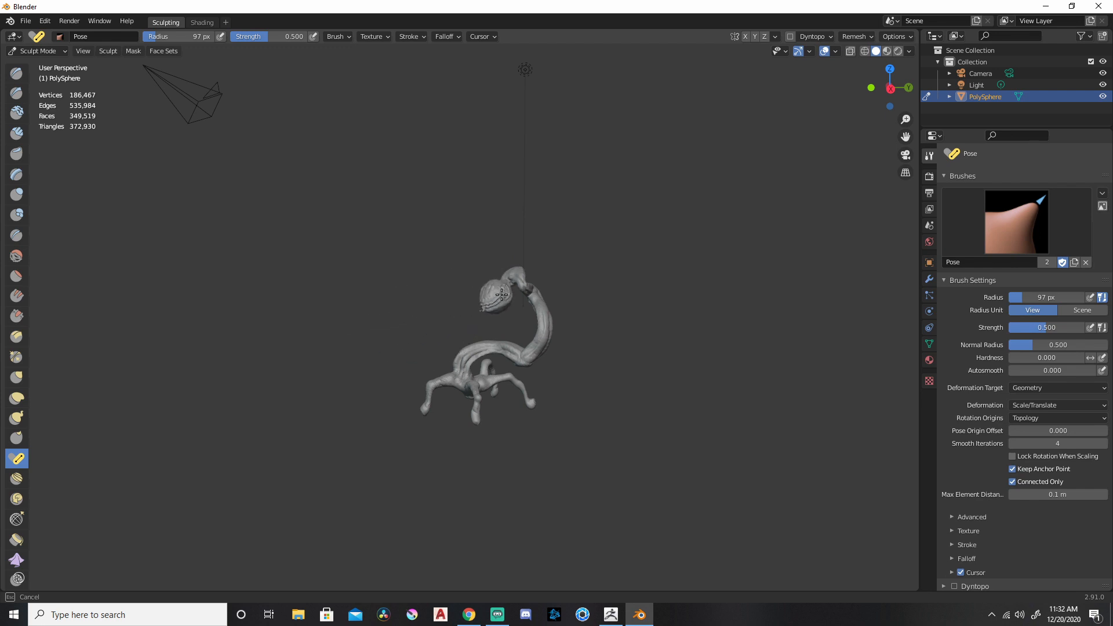
drag(501, 295, 510, 399)
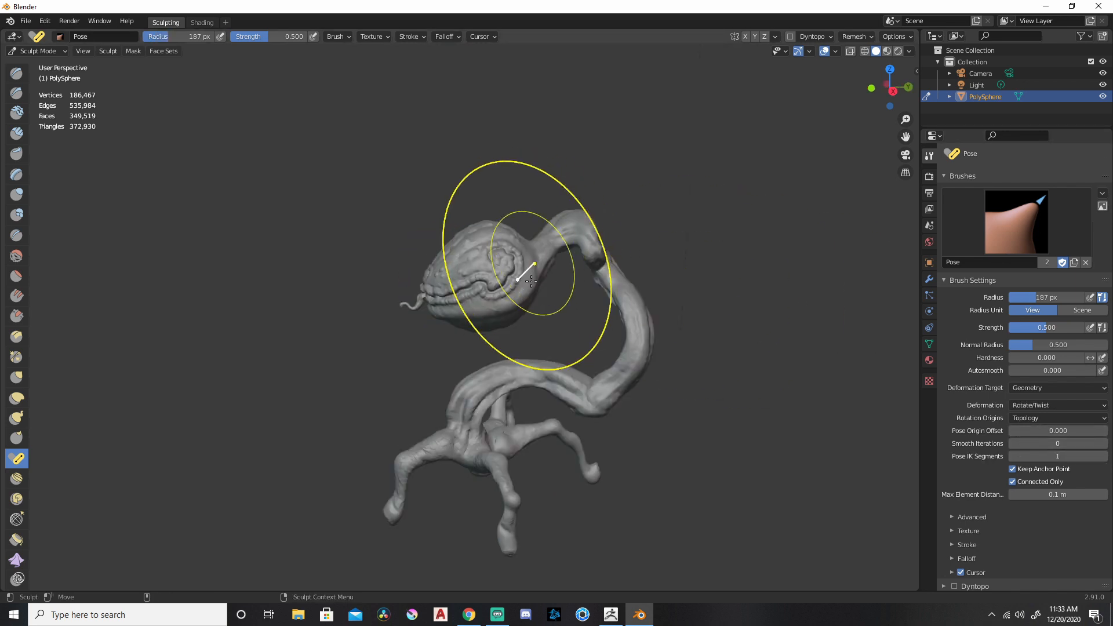
- Rotate the head with Rotate/Twist, raise Smooth Iterations to 4, and test a two-IK-segment bend
drag(532, 270, 646, 320)
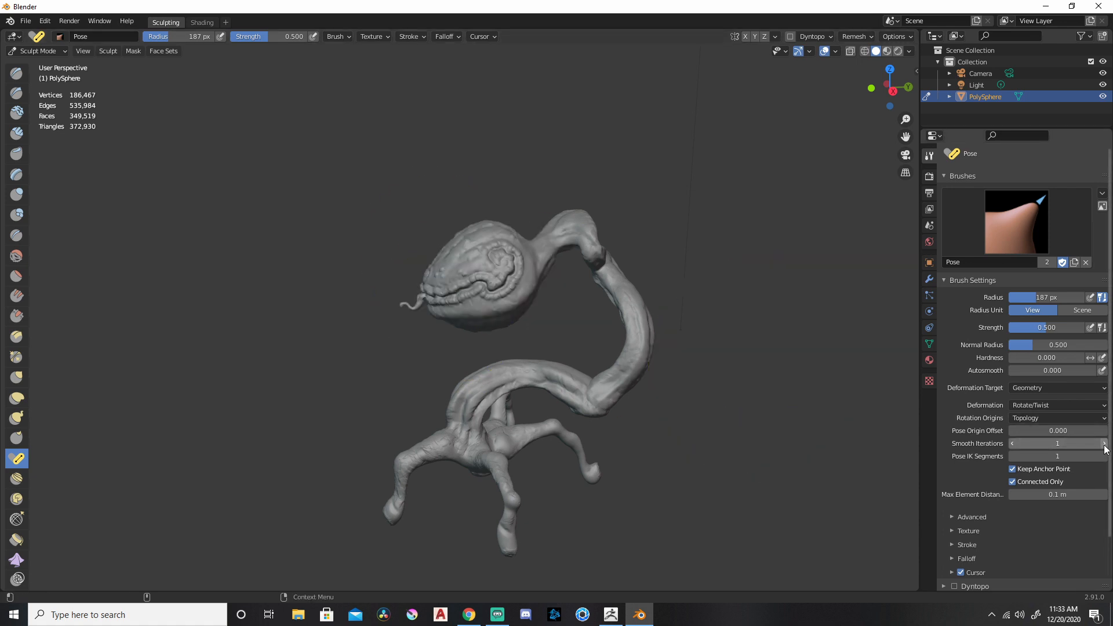
click(1103, 443)
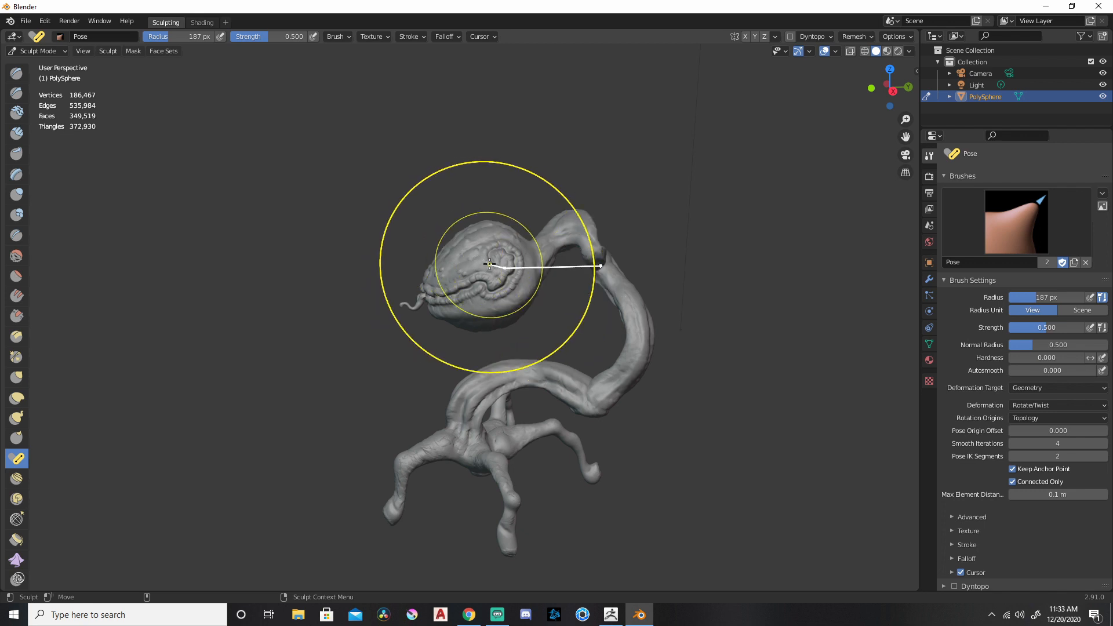
drag(489, 265, 465, 274)
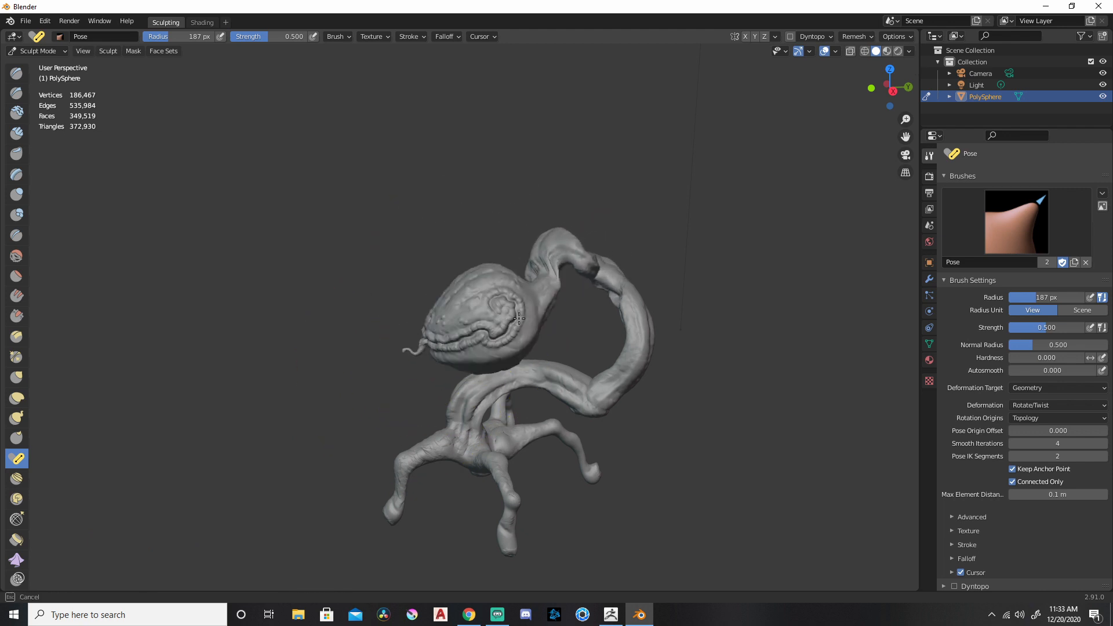
drag(518, 318, 721, 298)
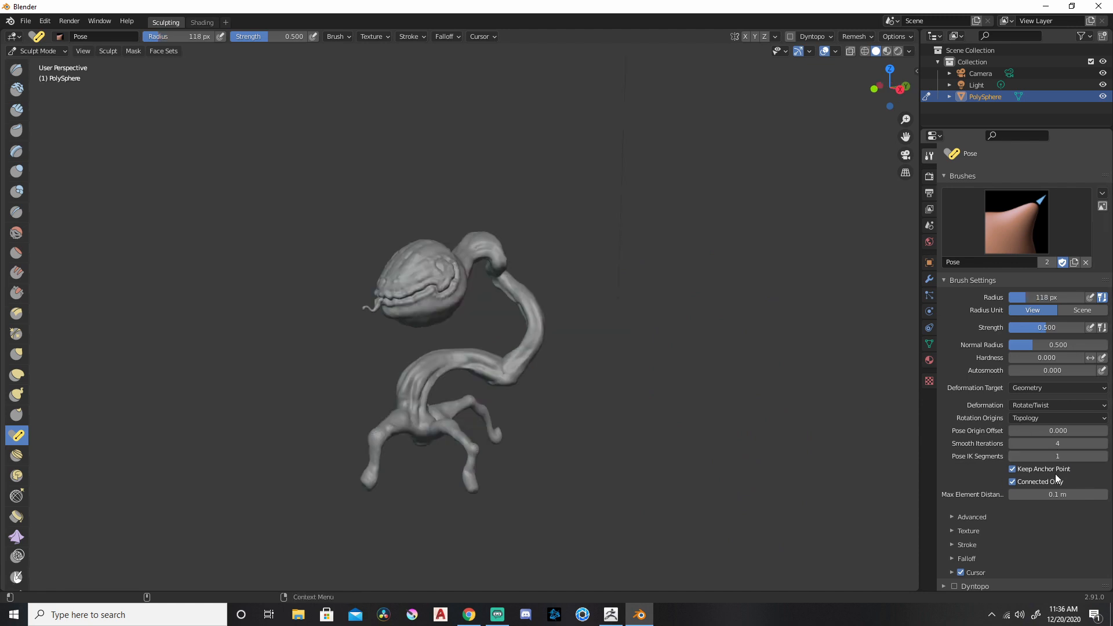
mouse_move(1058, 455)
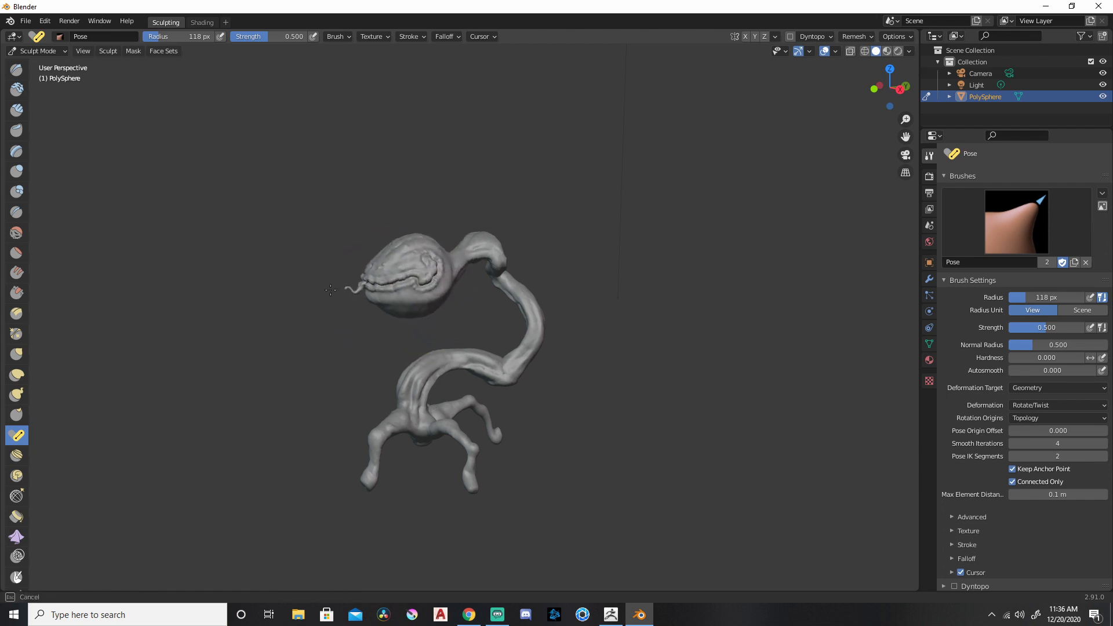
- Bend and twist the head and upper stem, lifting the stem into a tall arch
drag(330, 290, 485, 286)
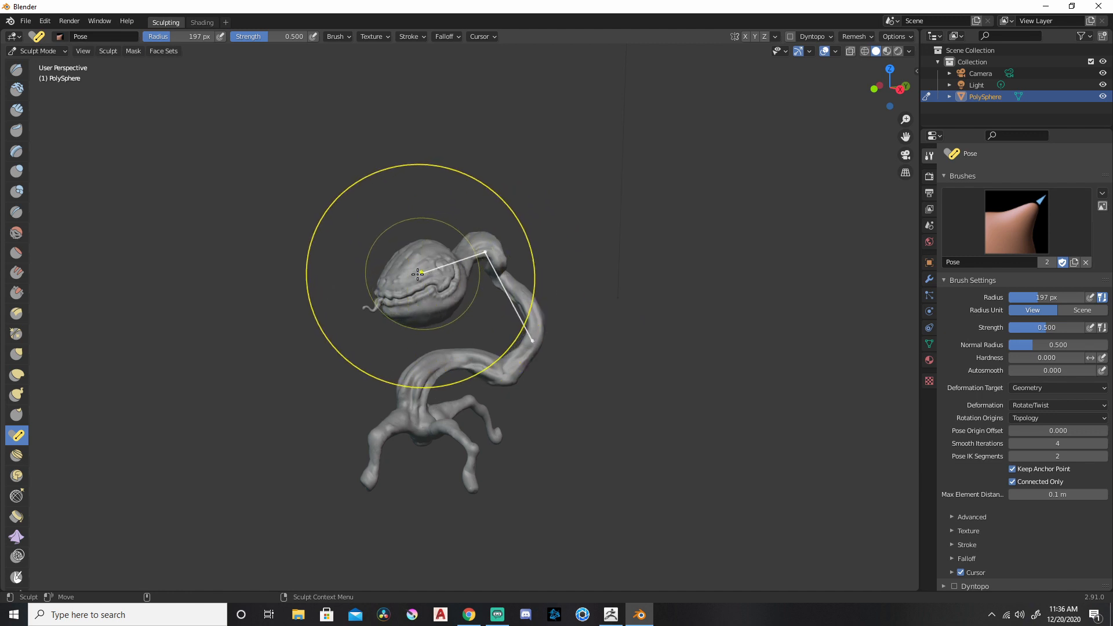
drag(418, 275, 374, 286)
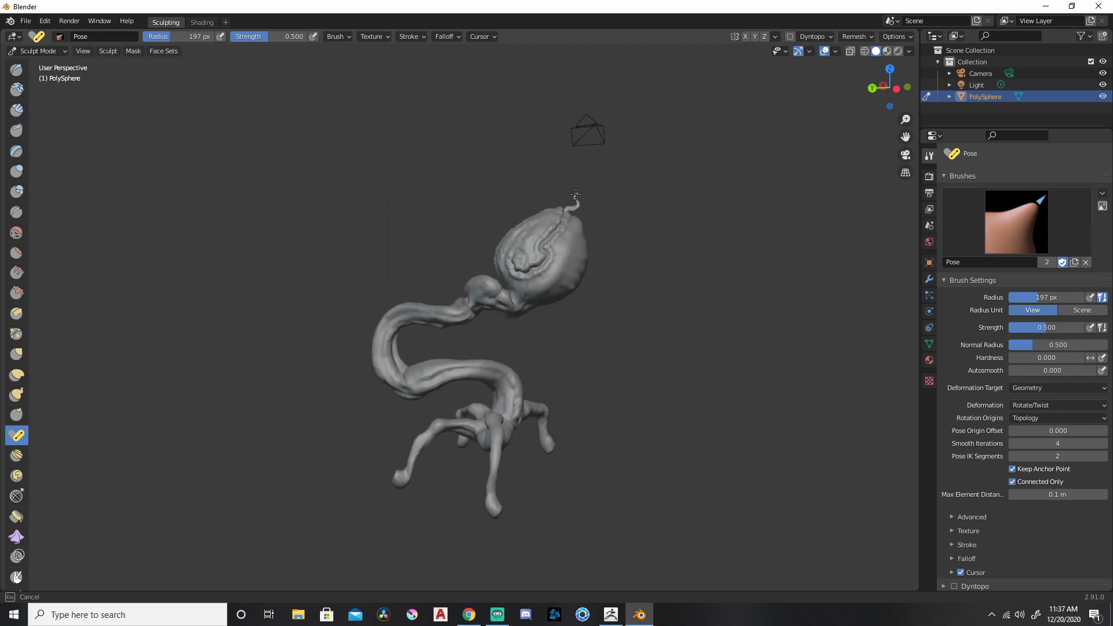
drag(575, 195, 508, 291)
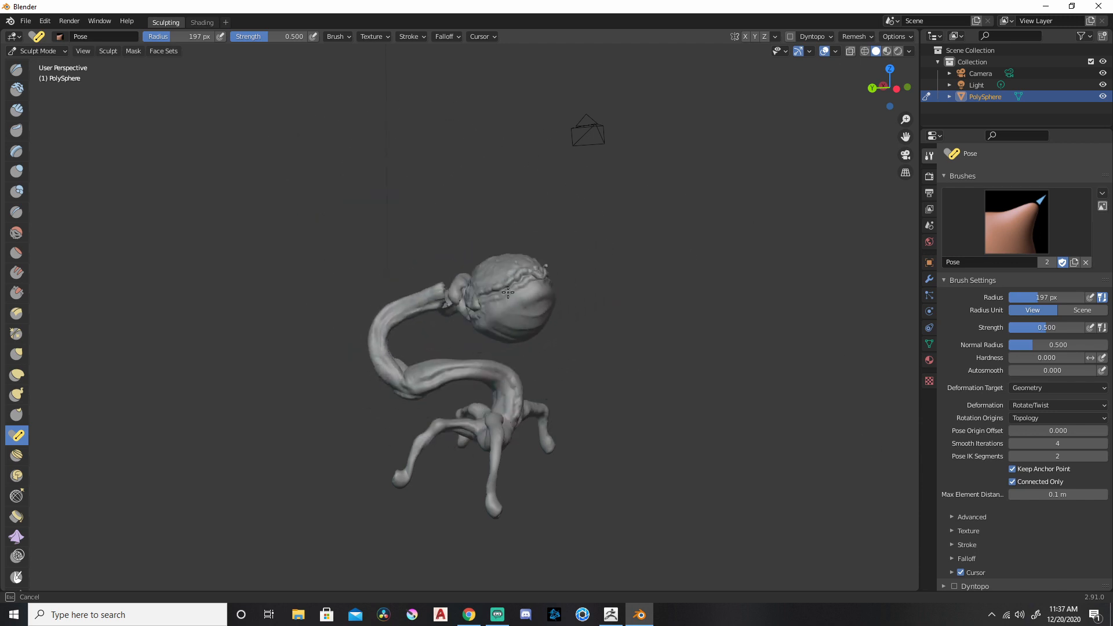
drag(508, 291, 396, 320)
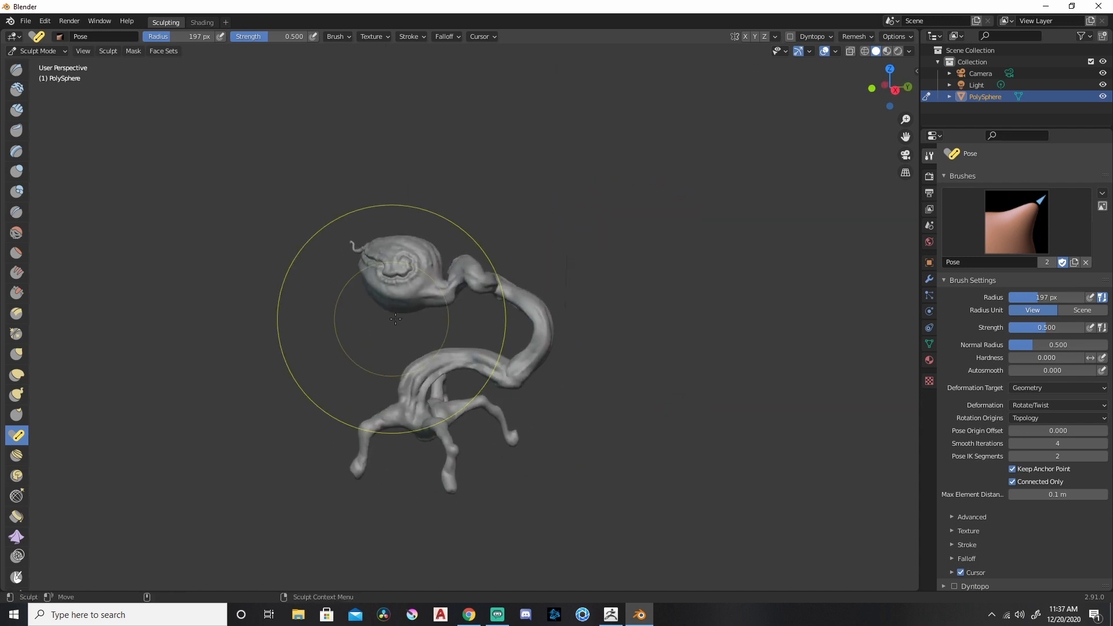
drag(396, 319, 512, 279)
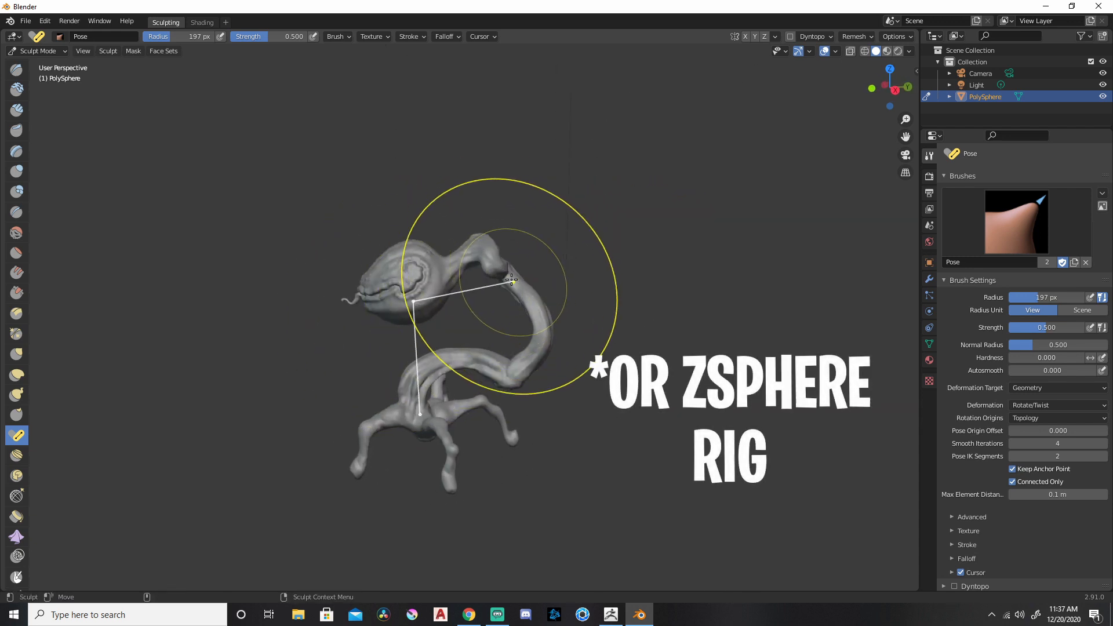
drag(511, 280, 451, 197)
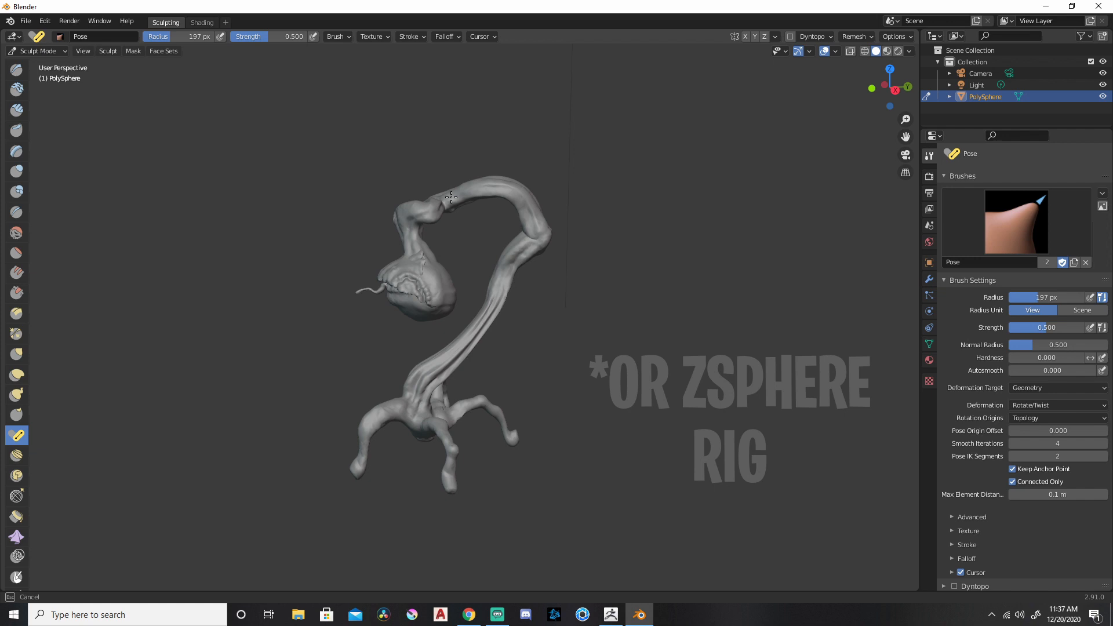
drag(451, 197, 543, 306)
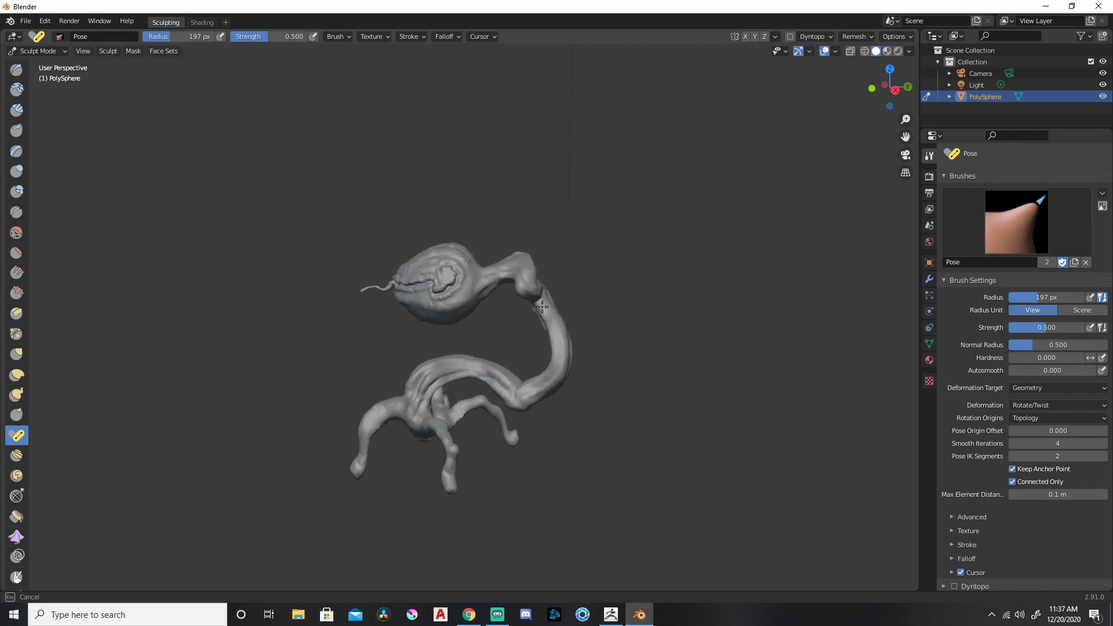
drag(543, 306, 502, 252)
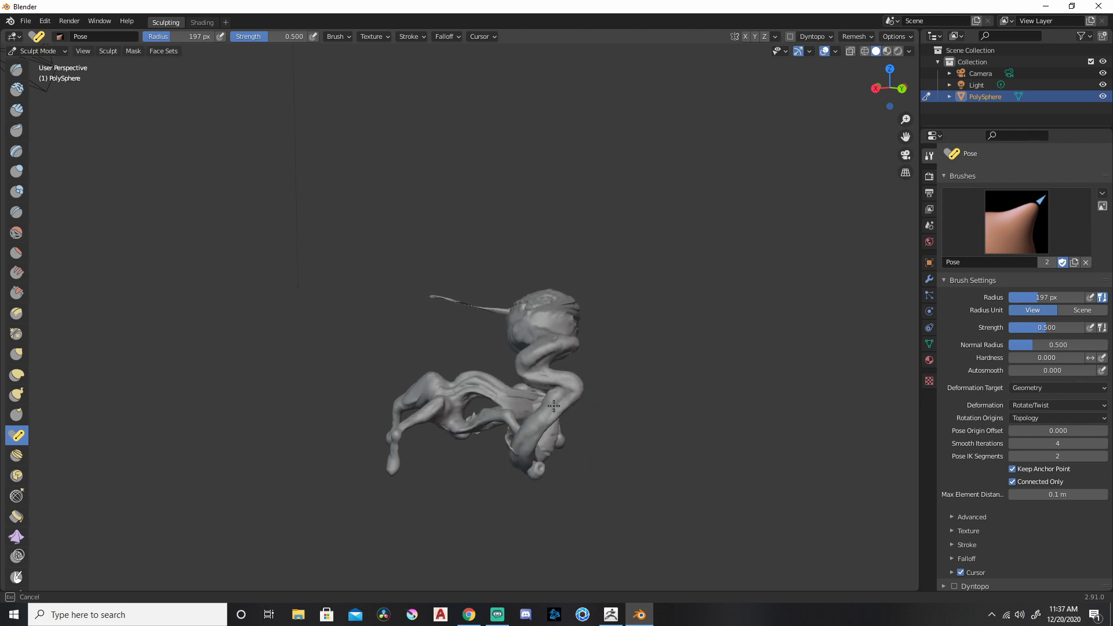
- Bend the neck near the top into an S-shape and curl one of the flytrap's legs
drag(554, 405, 388, 341)
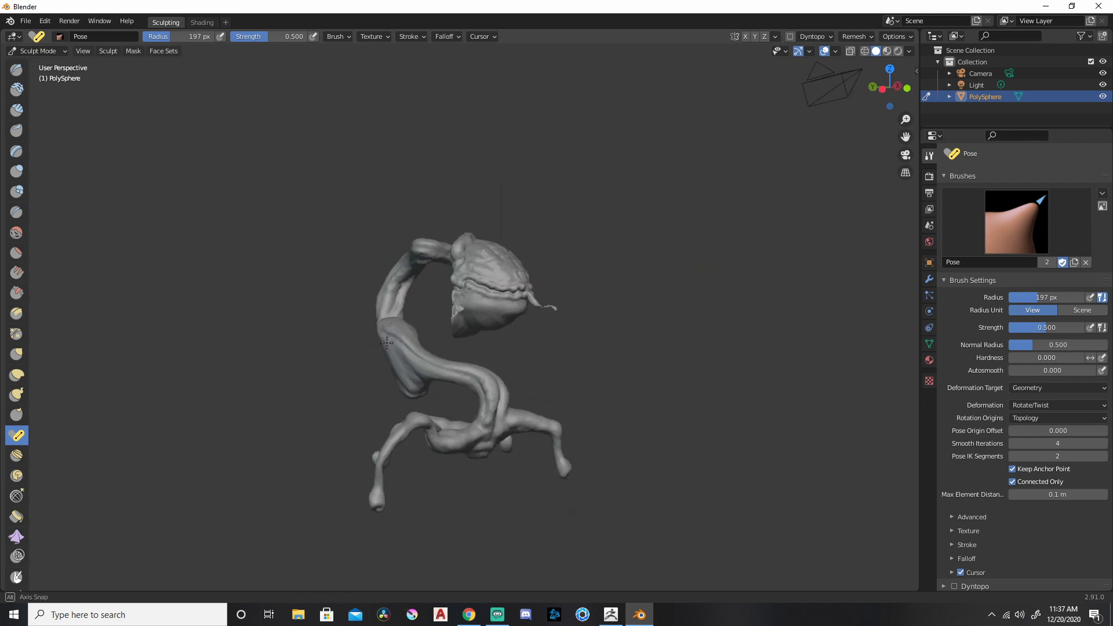
drag(387, 341, 572, 301)
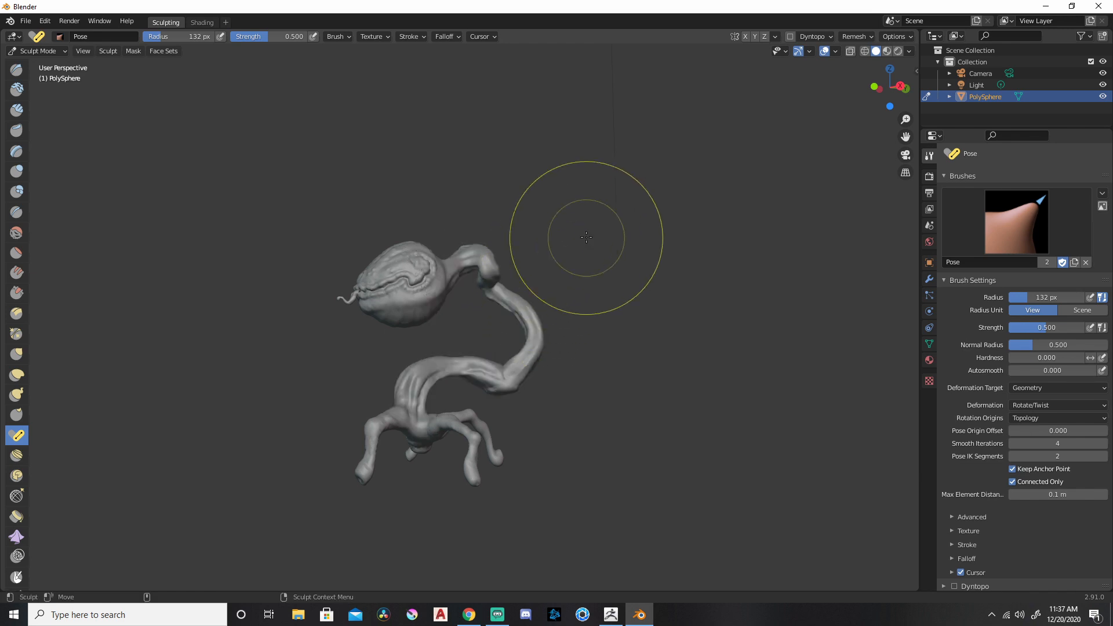
drag(585, 238, 475, 237)
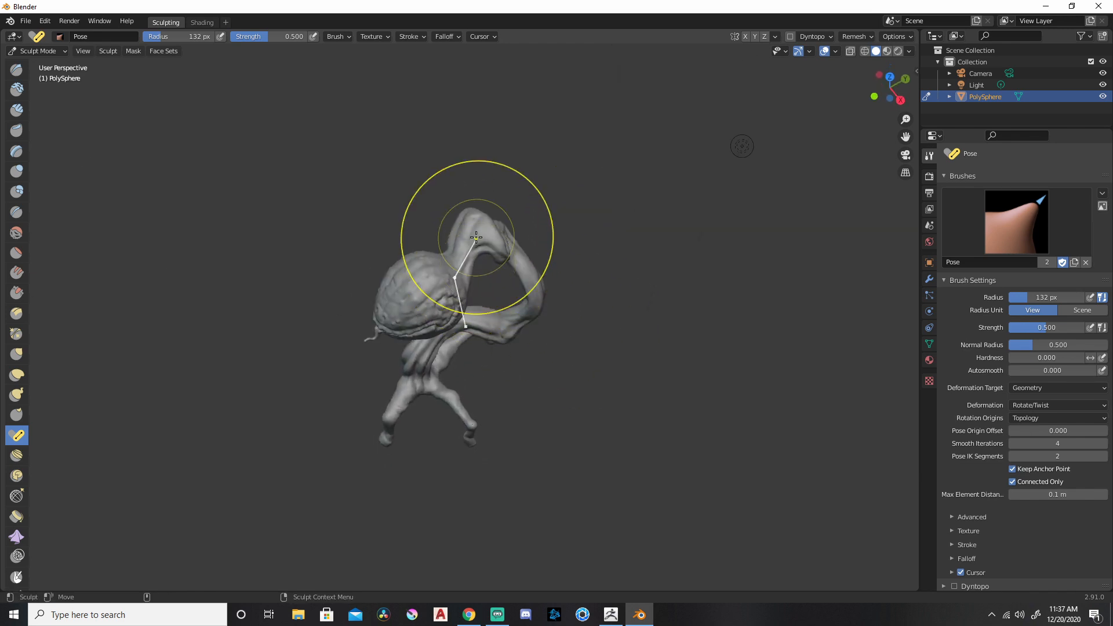
drag(476, 238, 372, 327)
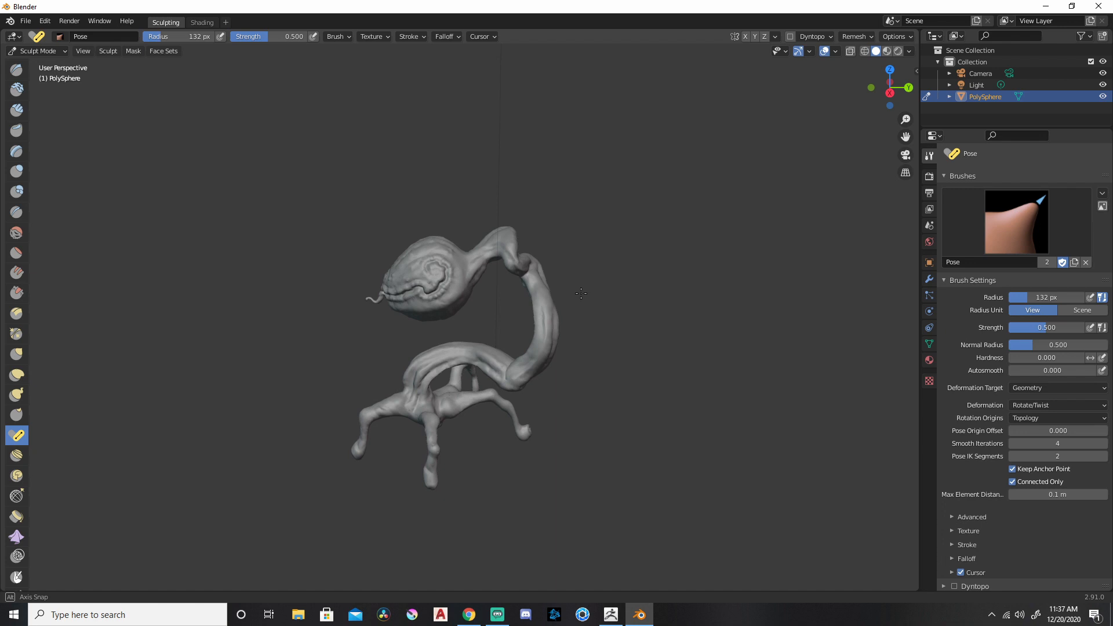
drag(429, 330, 536, 268)
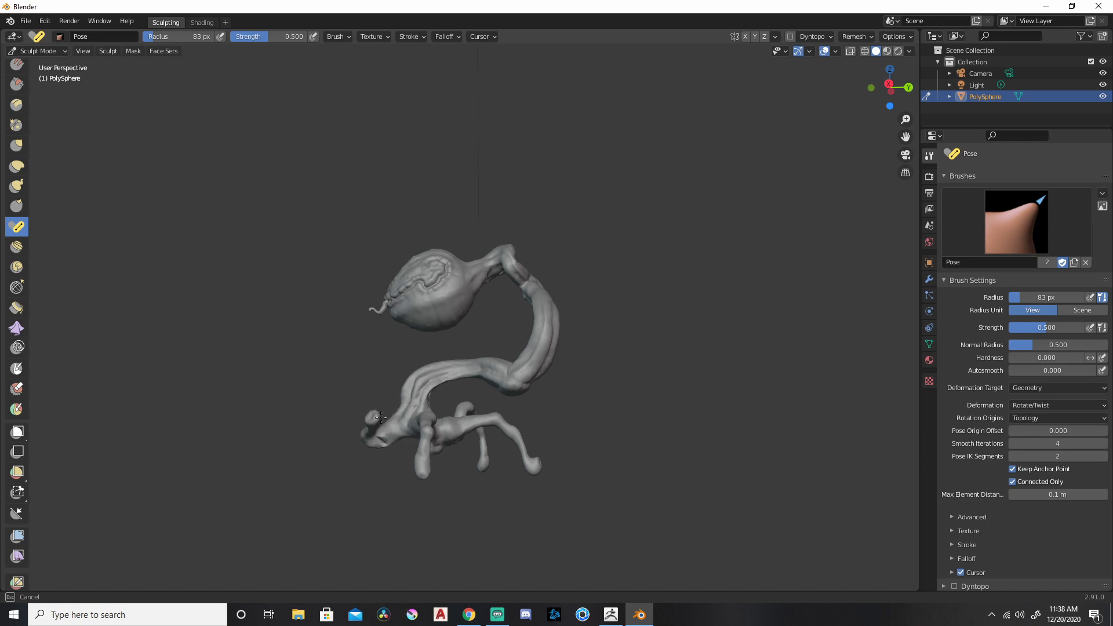
- Bend the leftmost leg and a lower leg of the base with the Pose brush
drag(380, 417, 385, 439)
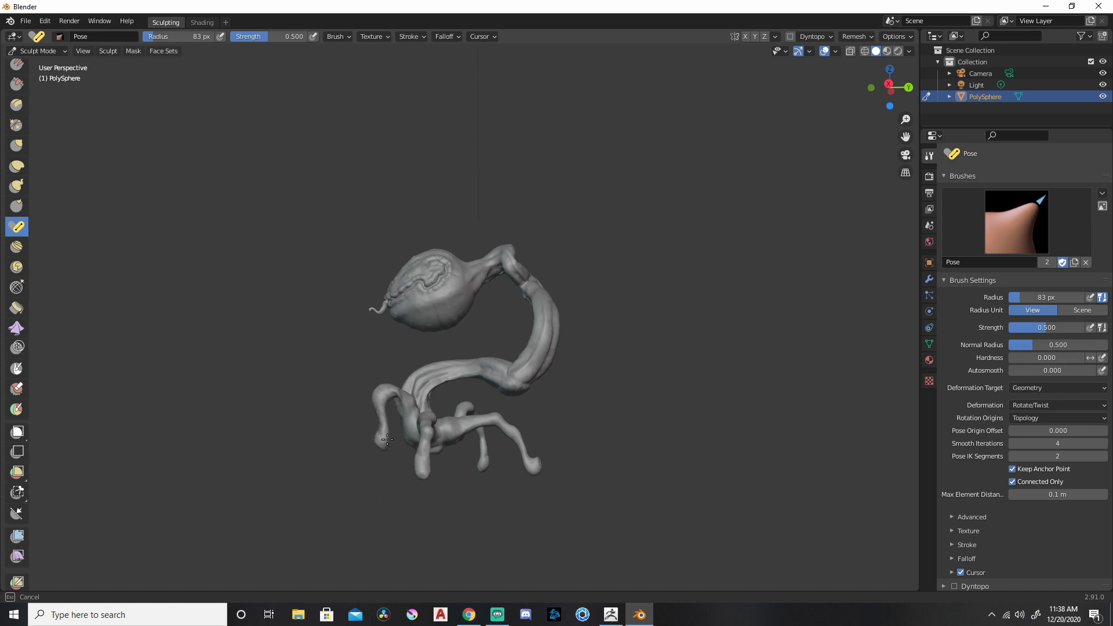
drag(388, 438, 362, 478)
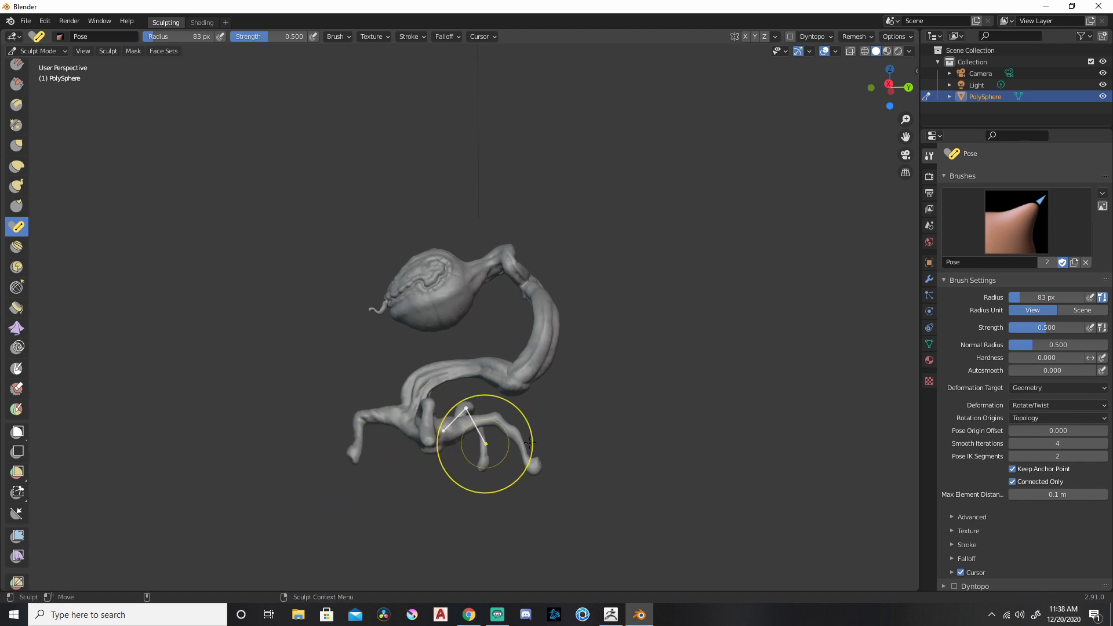
drag(486, 445, 534, 468)
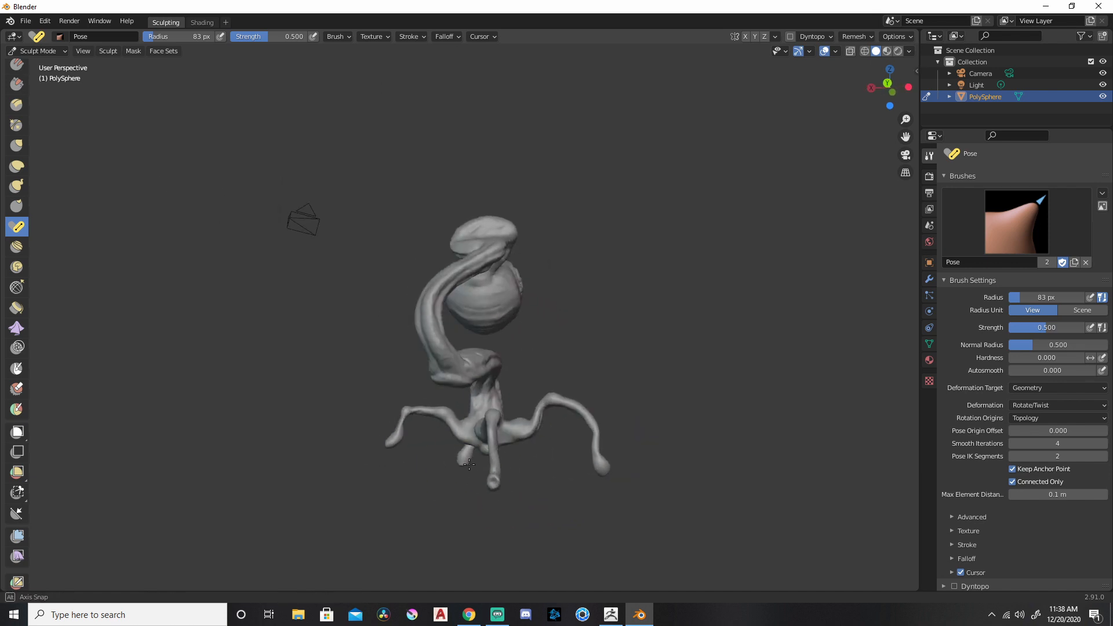
drag(468, 465, 589, 472)
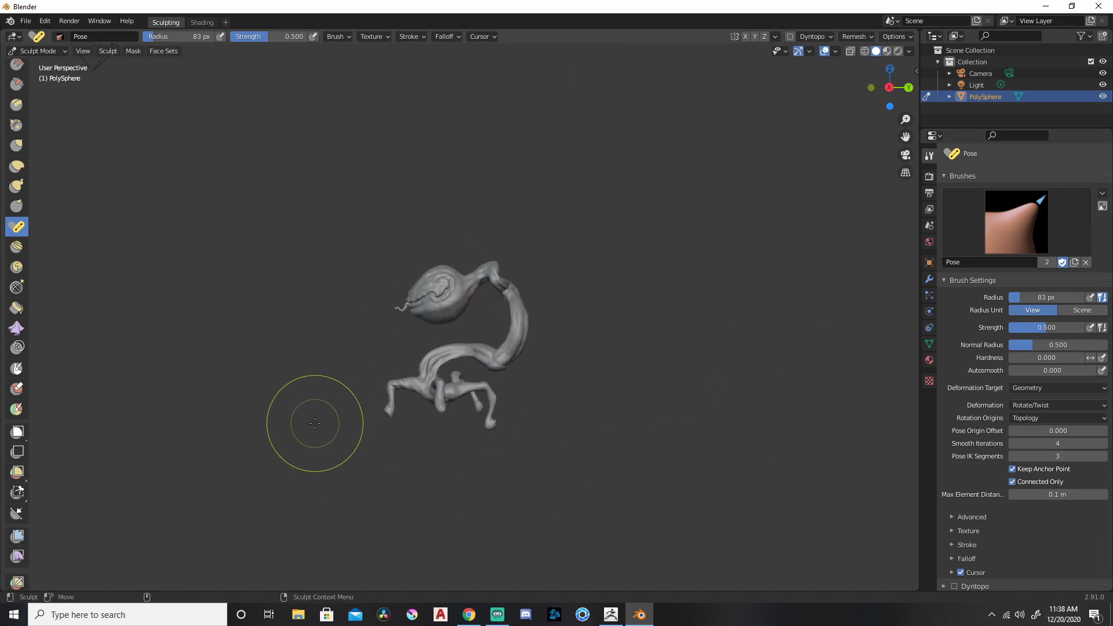
- Pose the head at the stem's end with three IK segments and raise it upright
drag(314, 425, 337, 476)
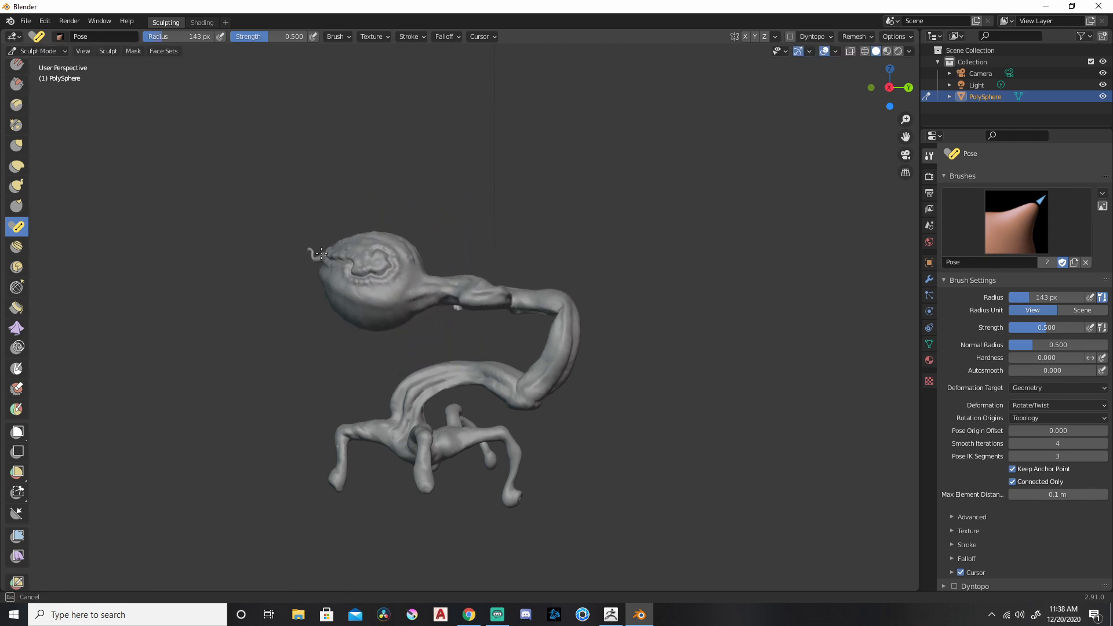
drag(320, 254, 435, 202)
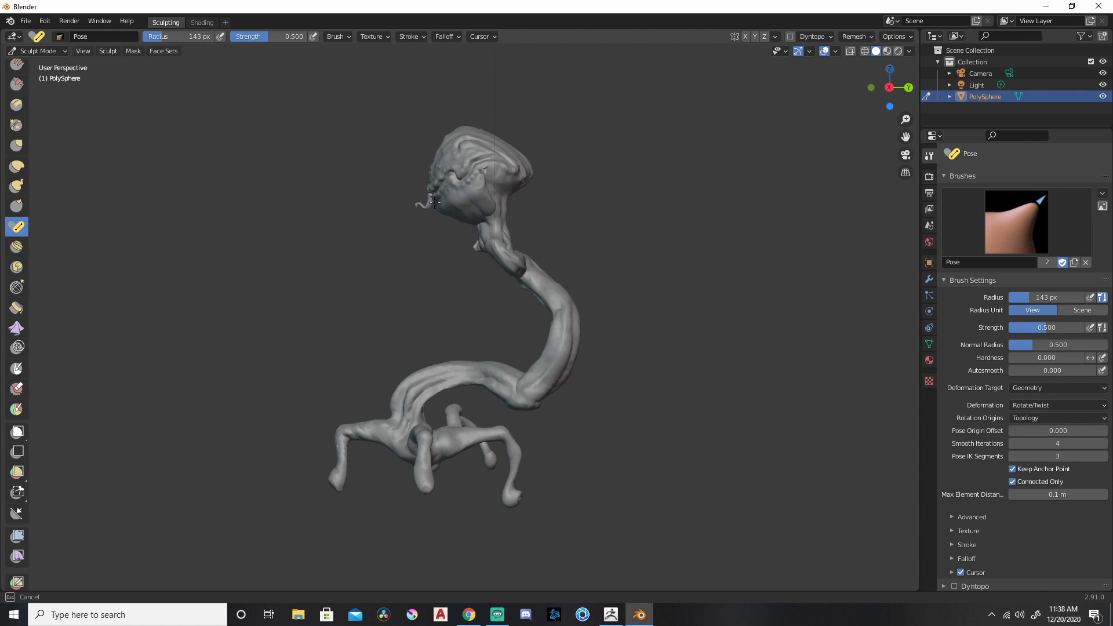
drag(435, 202, 531, 257)
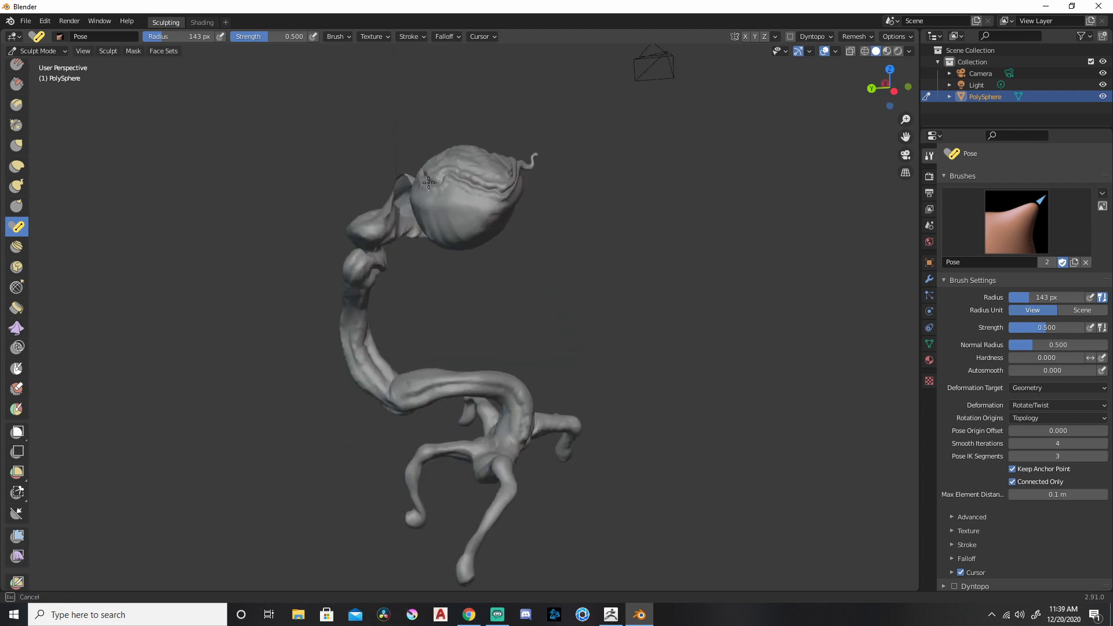
drag(428, 182, 571, 201)
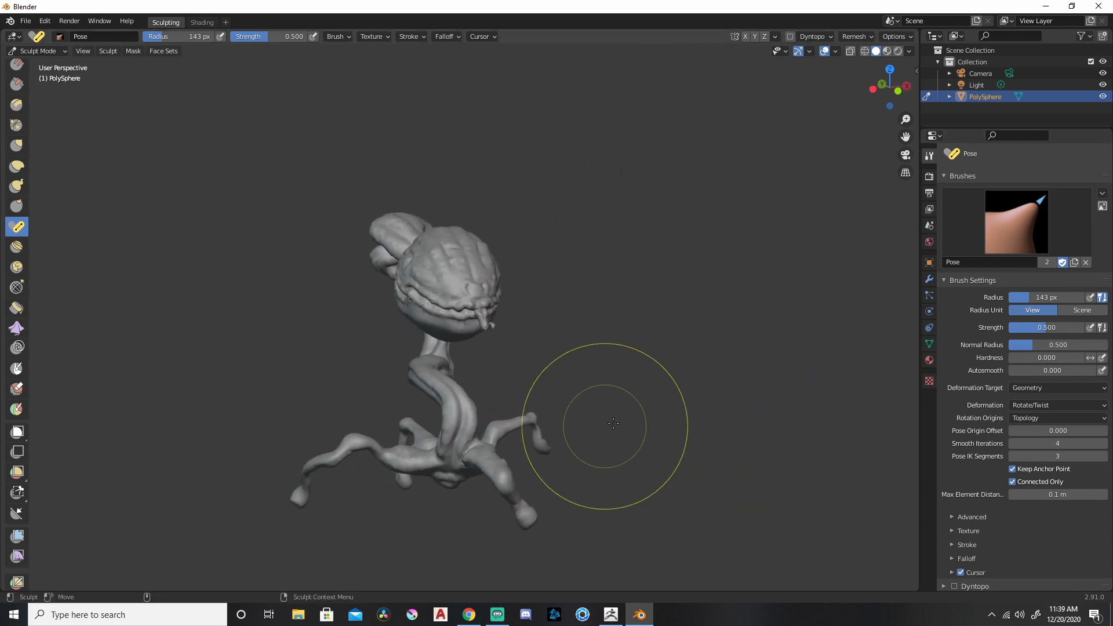
- Pose the head with Keep Anchor Point off, stretching the neck, then revert and re-pose it
drag(612, 424, 384, 284)
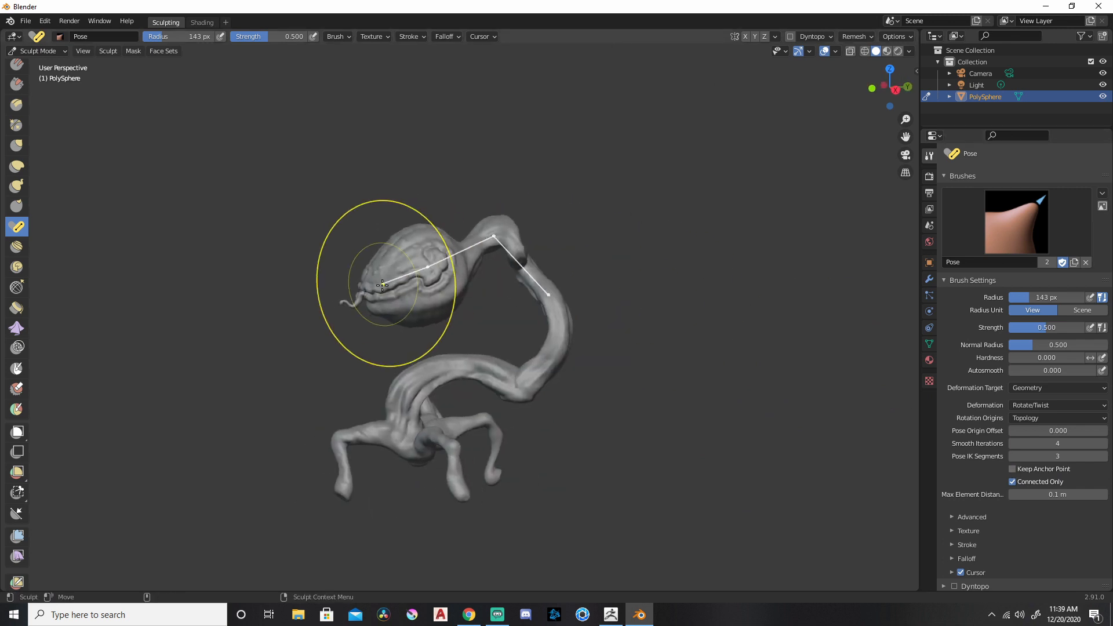
drag(384, 286, 200, 174)
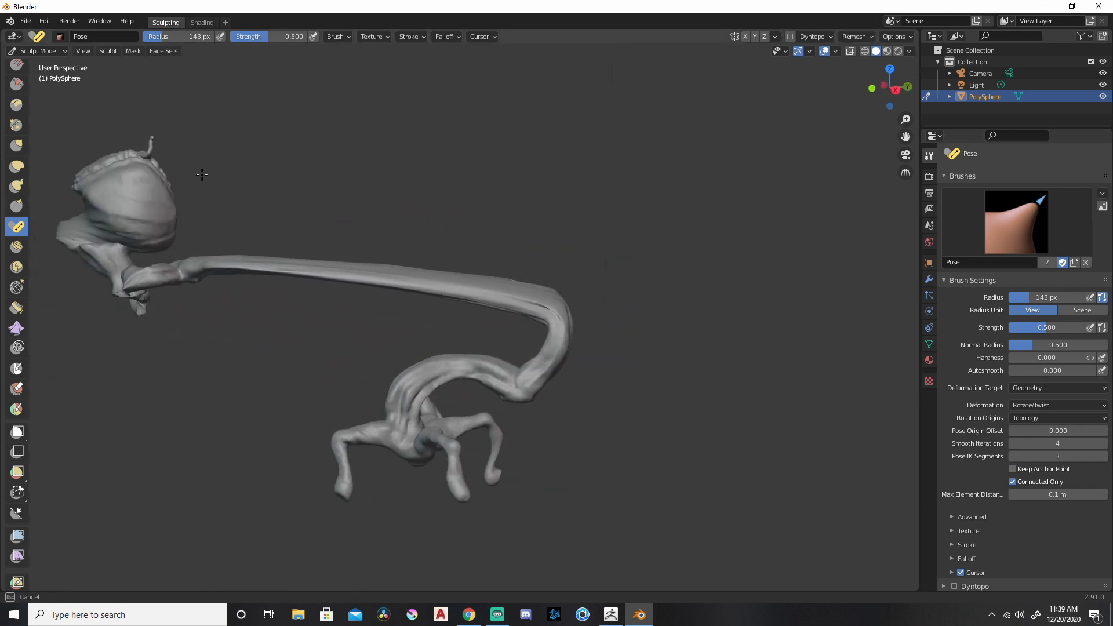
drag(200, 175, 195, 200)
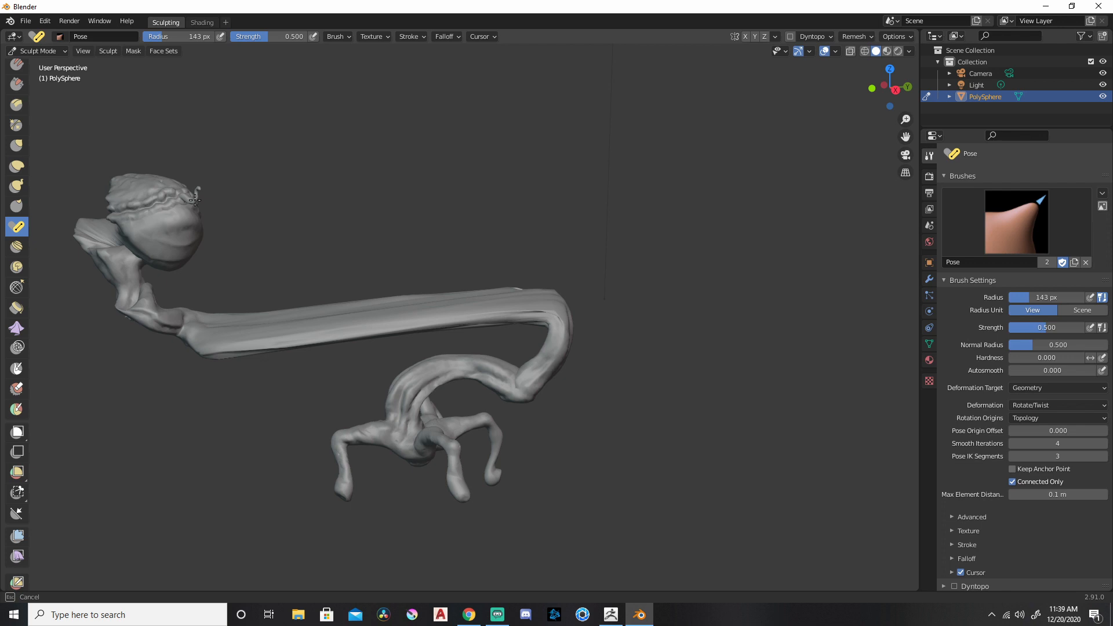
drag(195, 201, 409, 302)
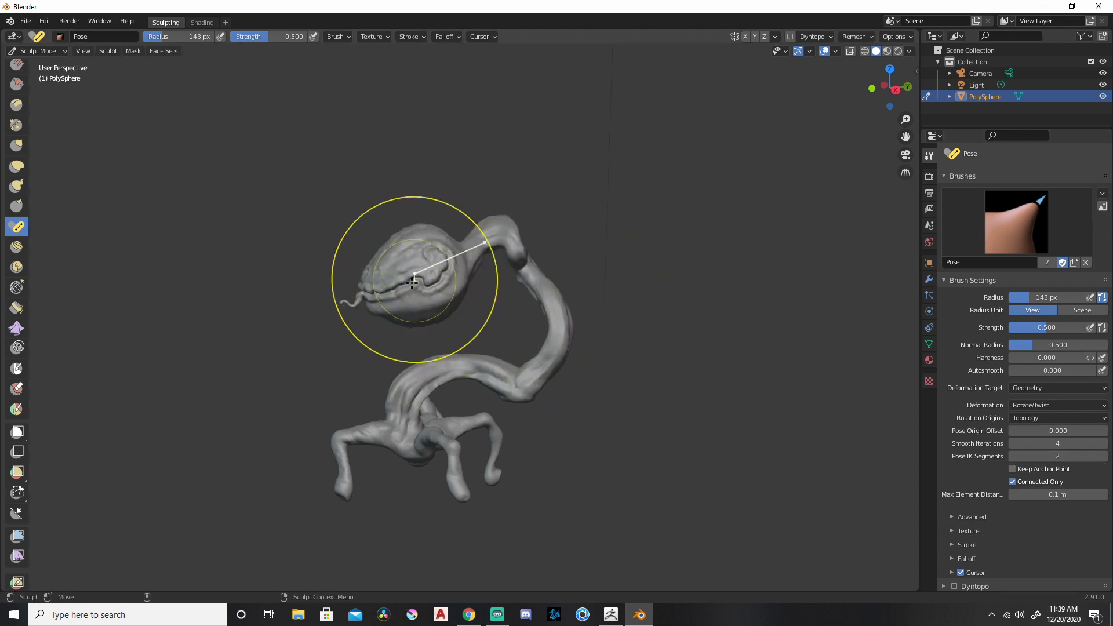
- Bend the middle of the stem with two anchored pose segments
drag(412, 281, 258, 198)
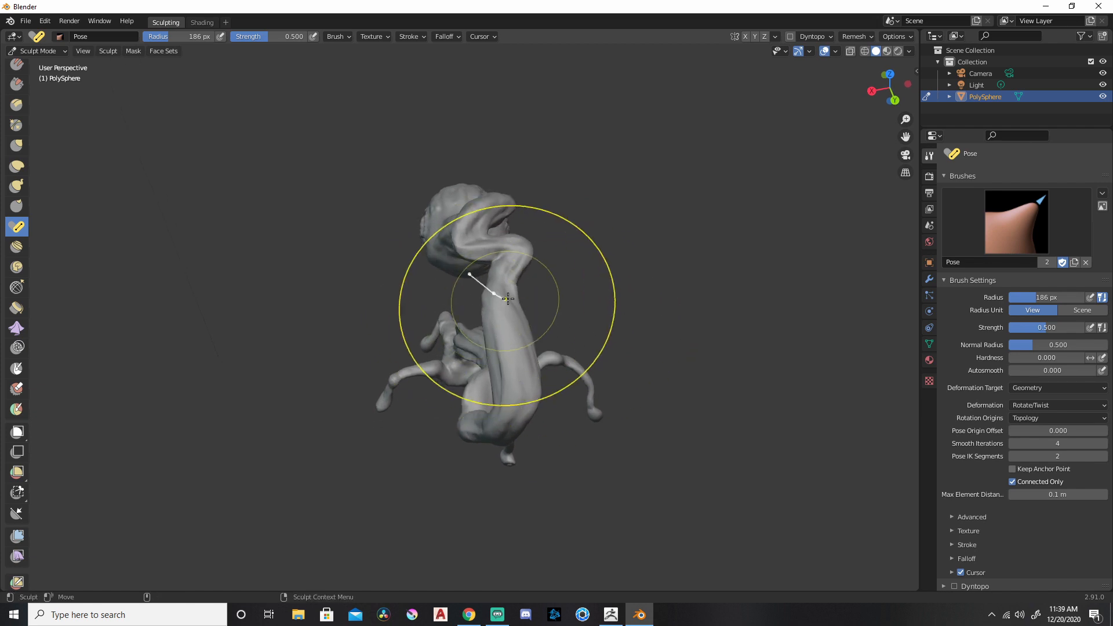
drag(497, 298, 472, 327)
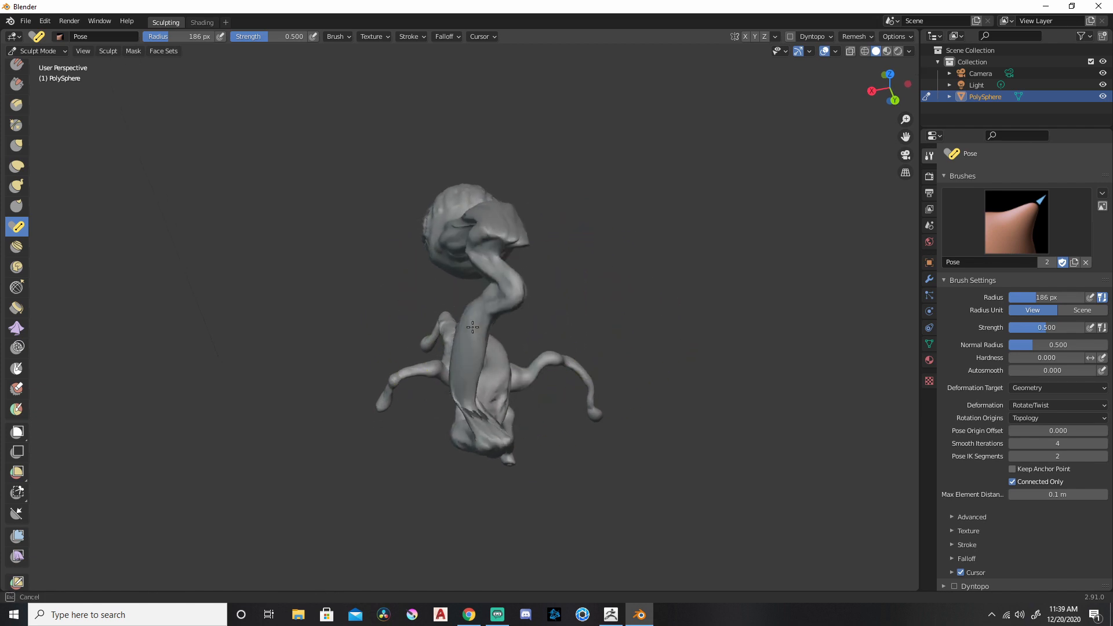
drag(472, 327, 568, 287)
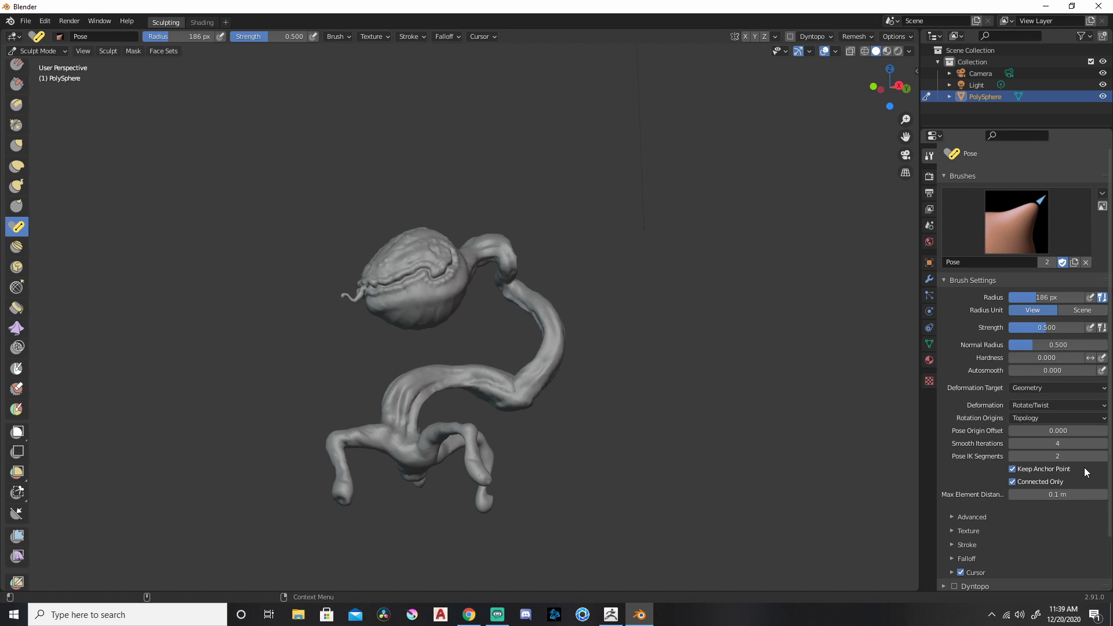
click(1057, 455)
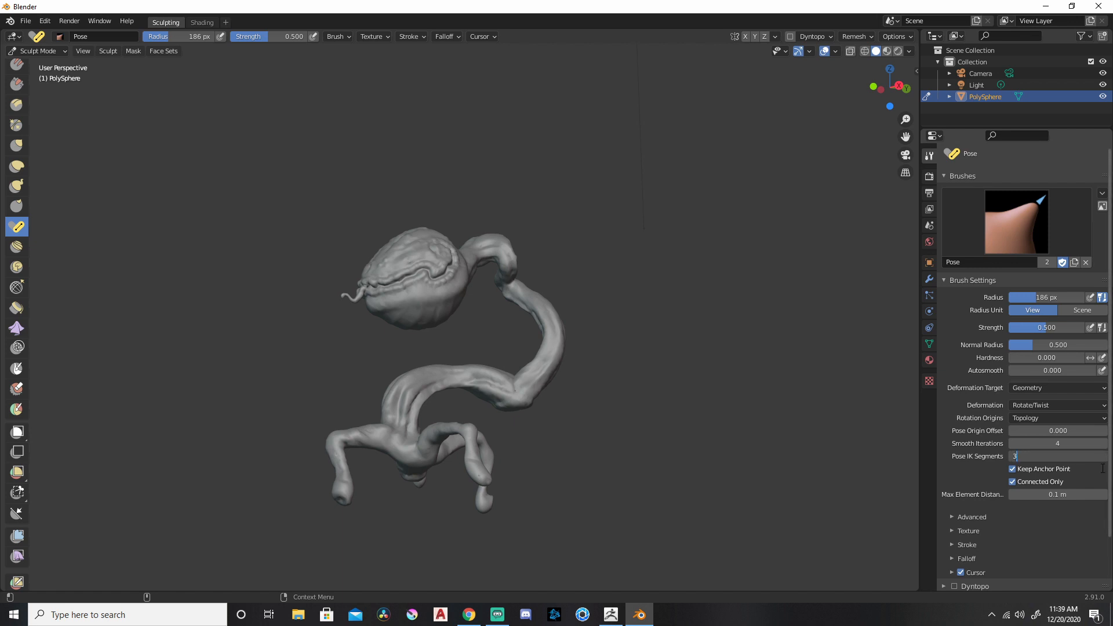
- Bend the head along a four-segment chain down the stem, then return to two segments
click(1103, 455)
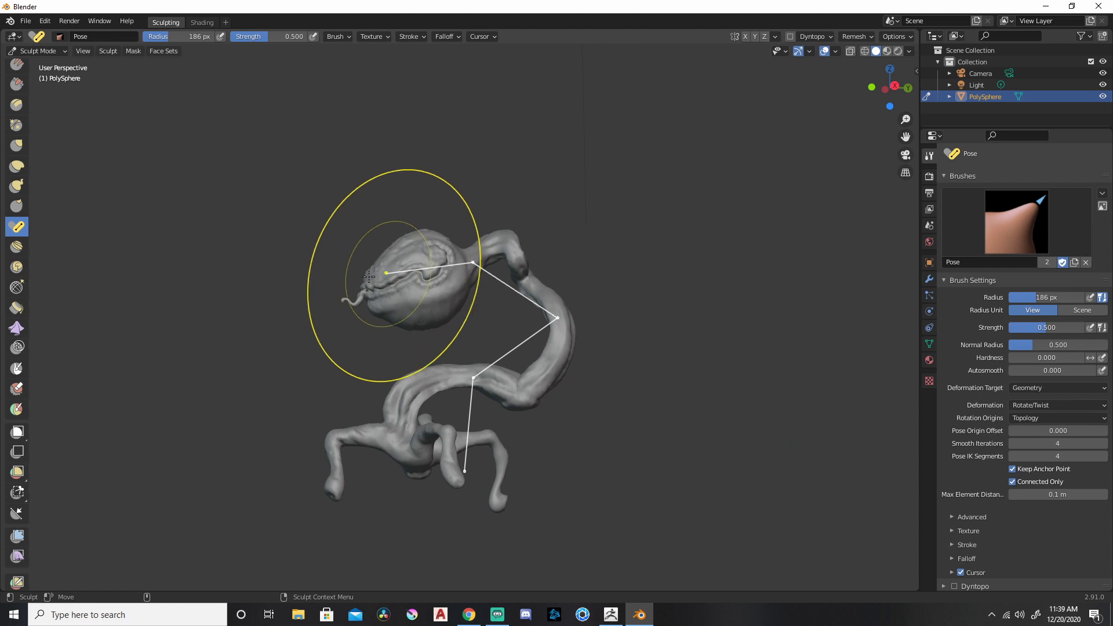
drag(368, 277, 785, 312)
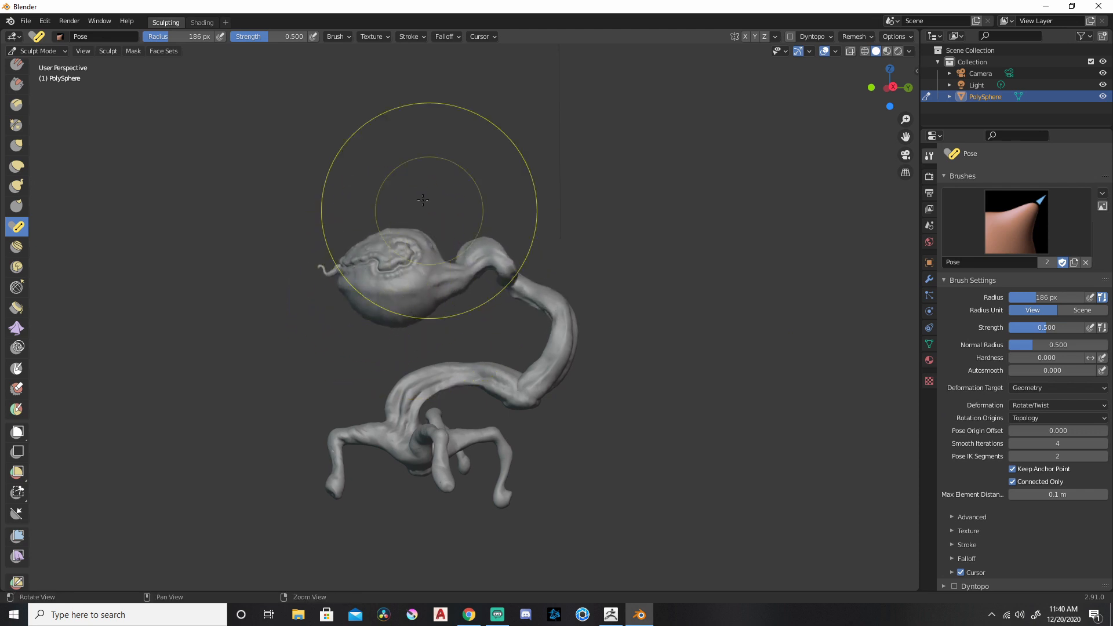
drag(422, 206, 653, 381)
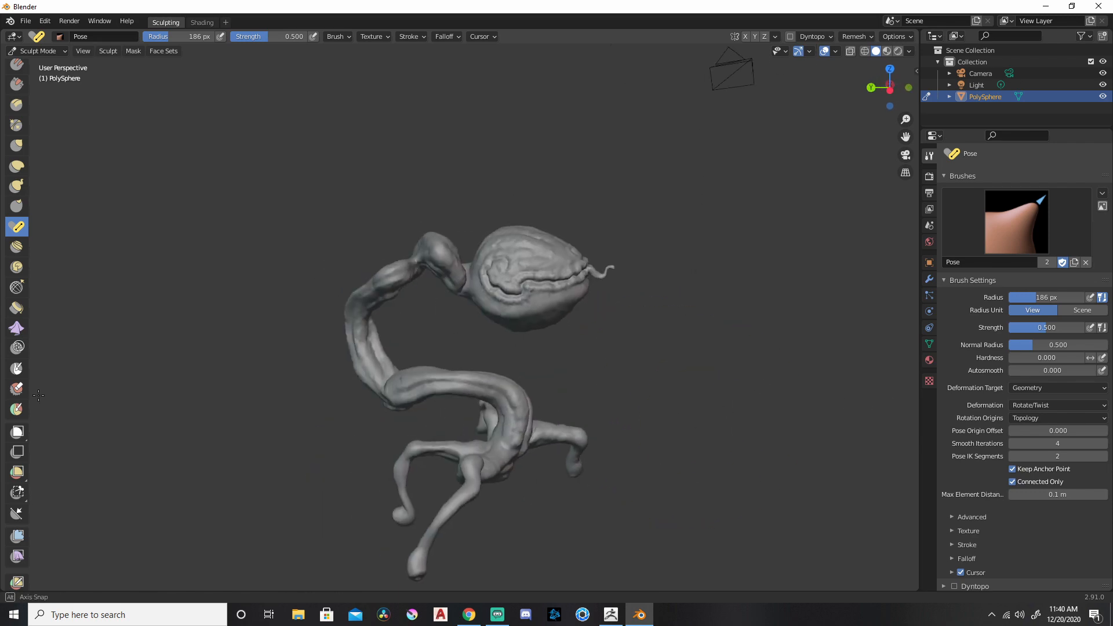
scroll(up, 3)
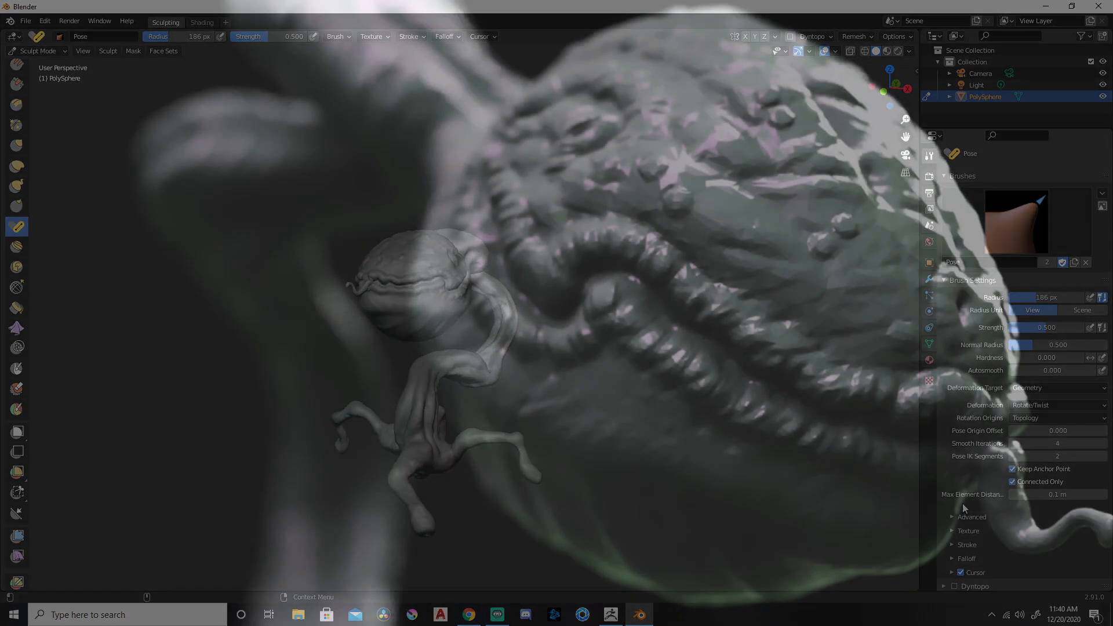